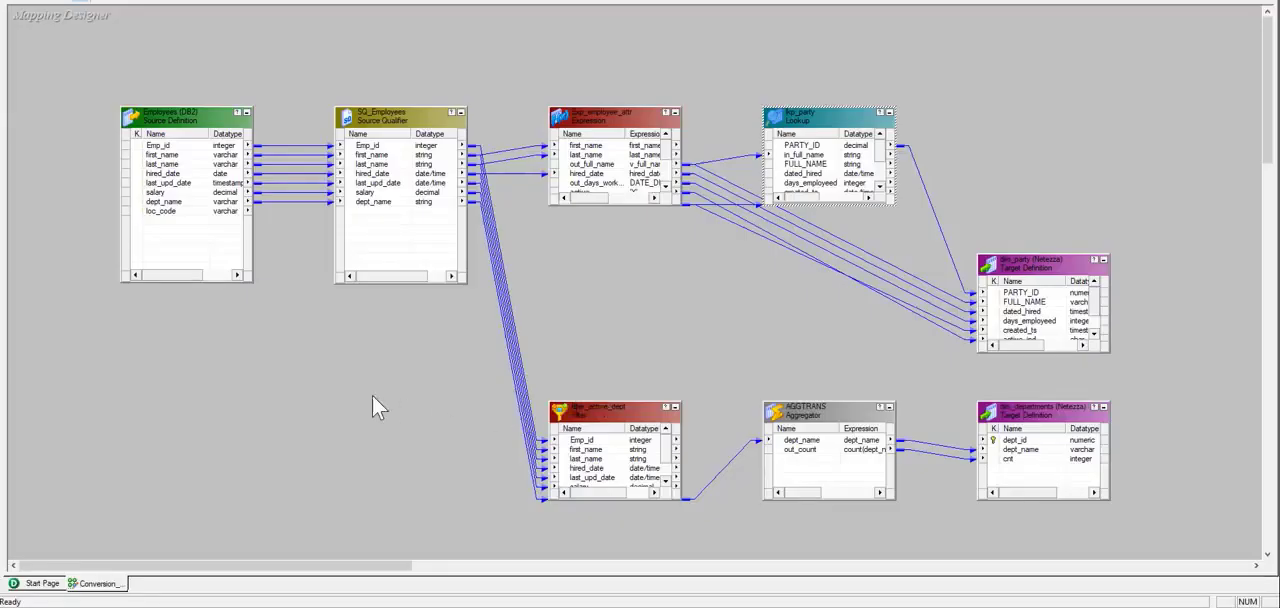
mouse_move(568, 284)
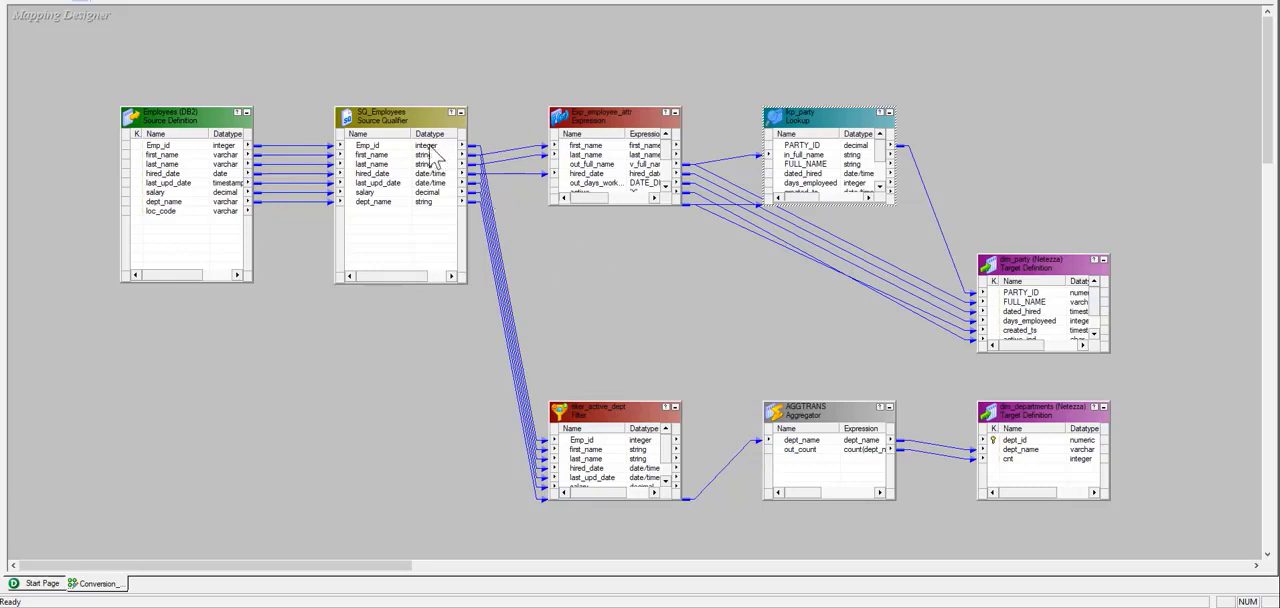
mouse_move(336, 158)
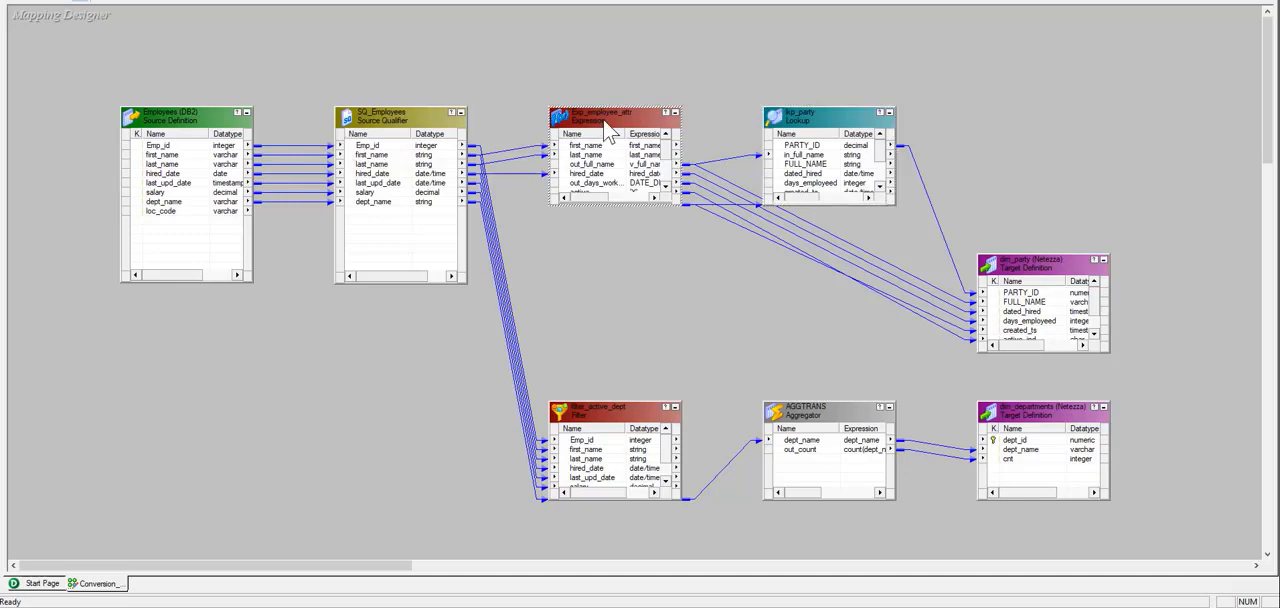
Review the exported employees mapping XML alongside the converter config JSON in Notepad++
left_click(816, 116)
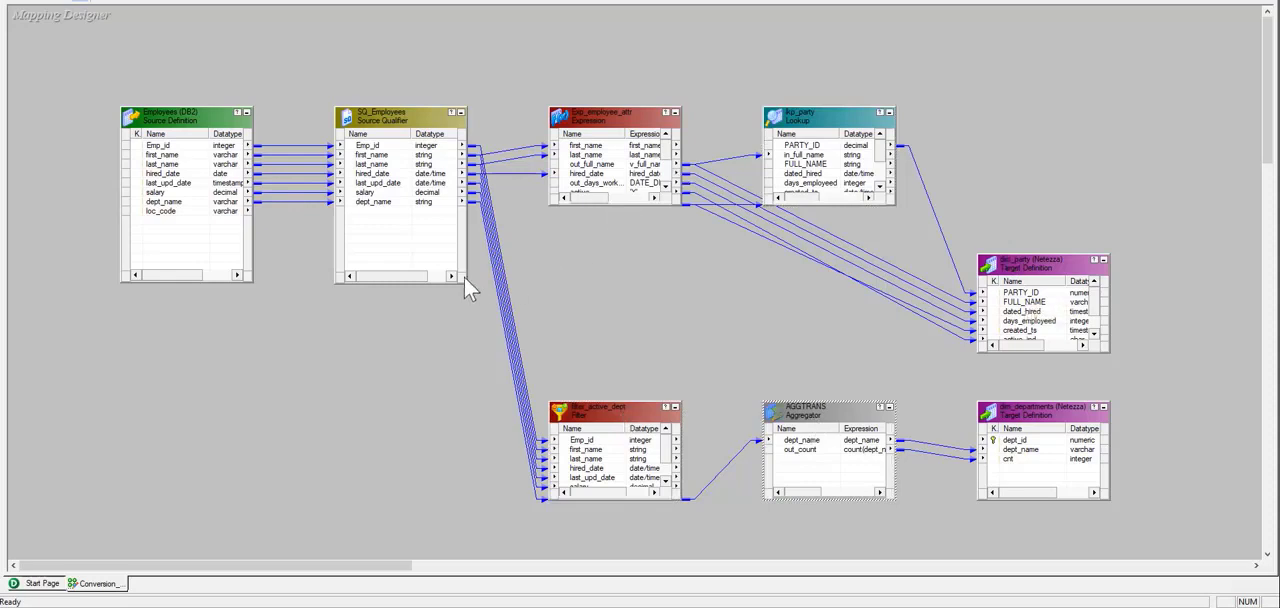
mouse_move(222, 322)
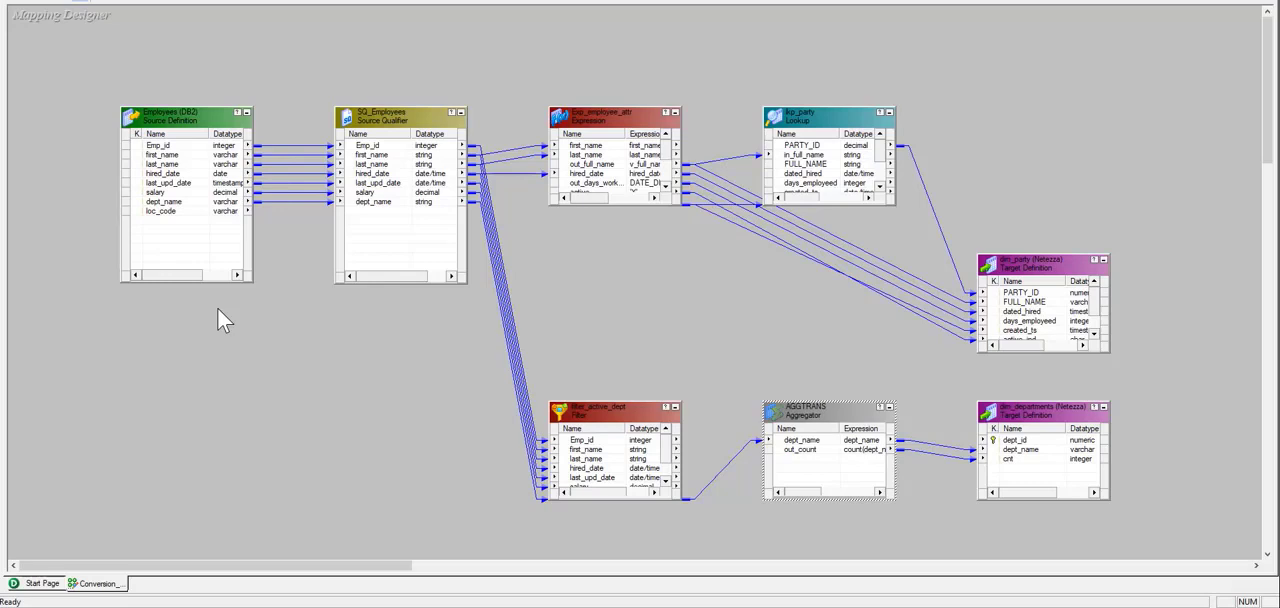
mouse_move(584, 292)
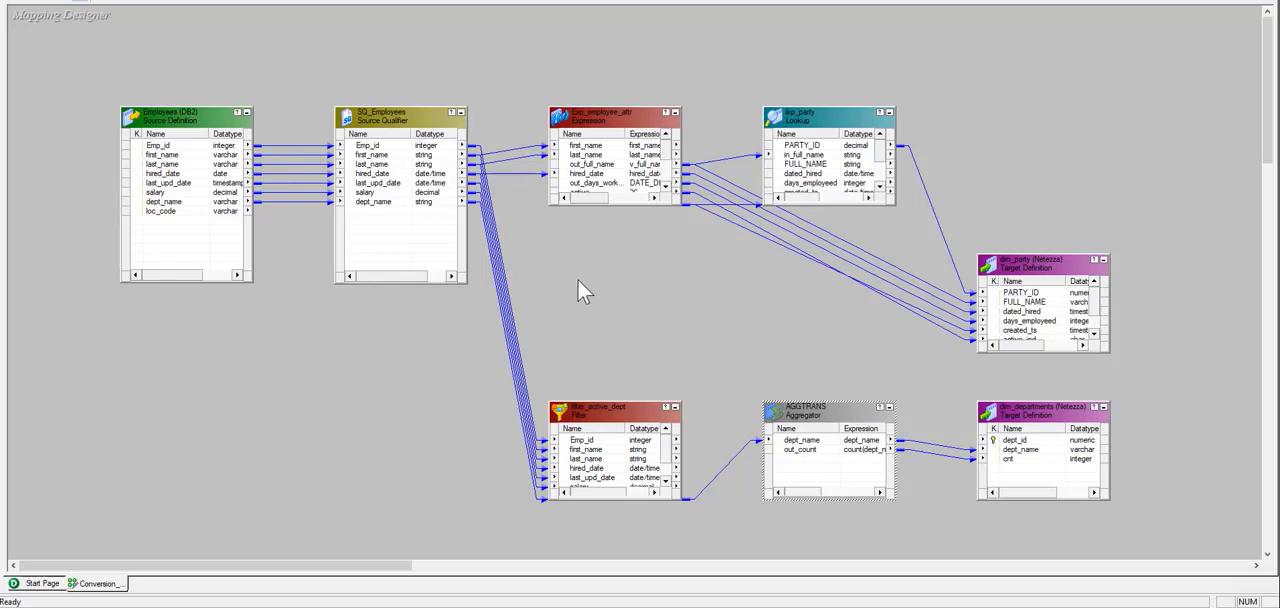
mouse_move(370, 150)
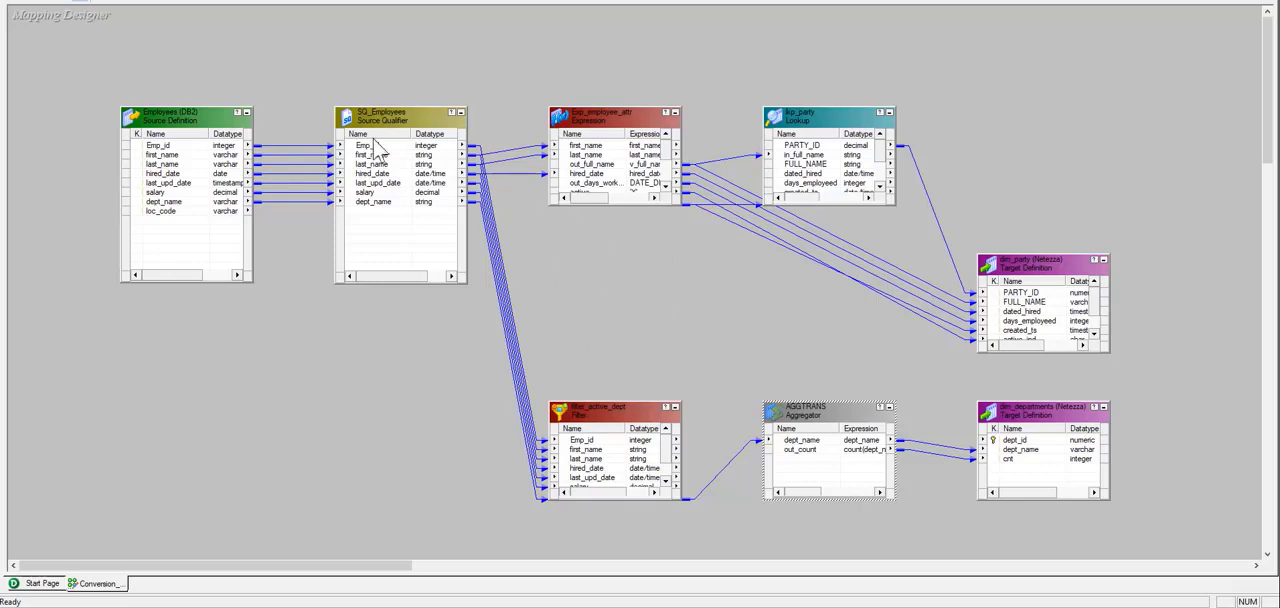
mouse_move(104, 96)
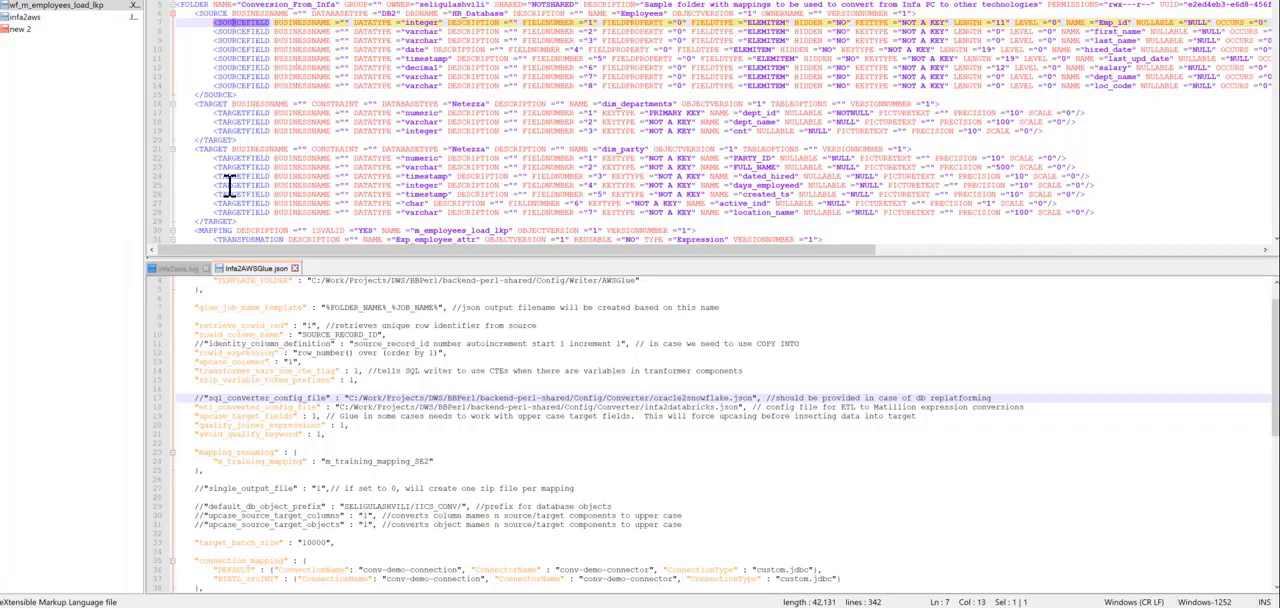
scroll("down", 3)
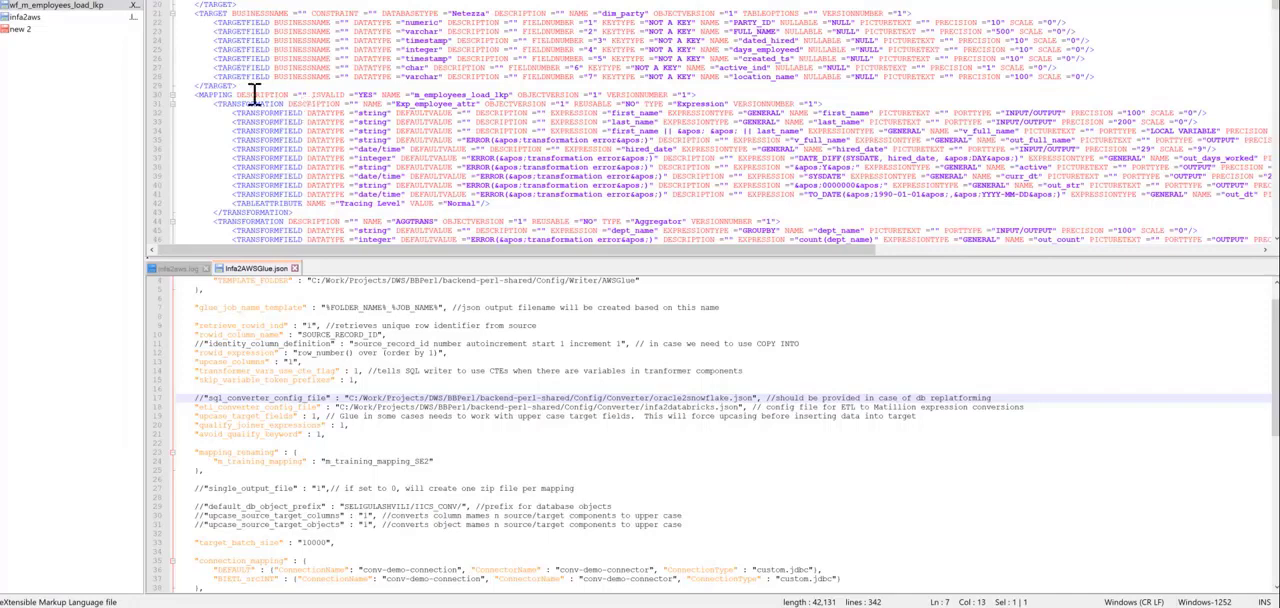
mouse_move(274, 72)
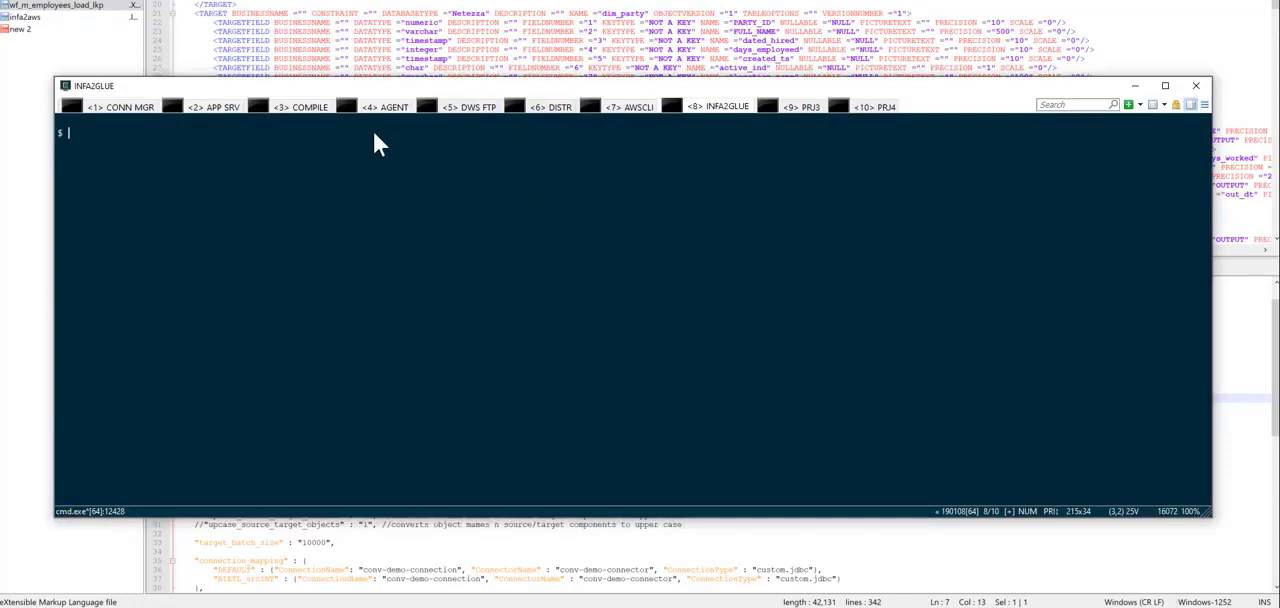
mouse_move(100, 180)
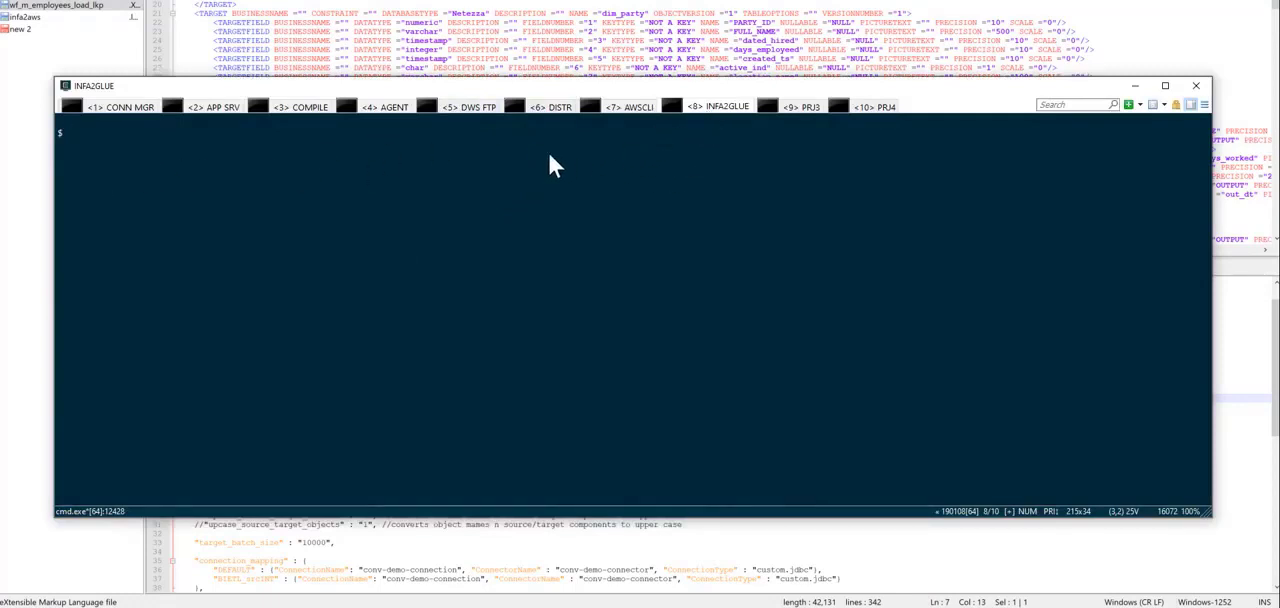
mouse_move(264, 168)
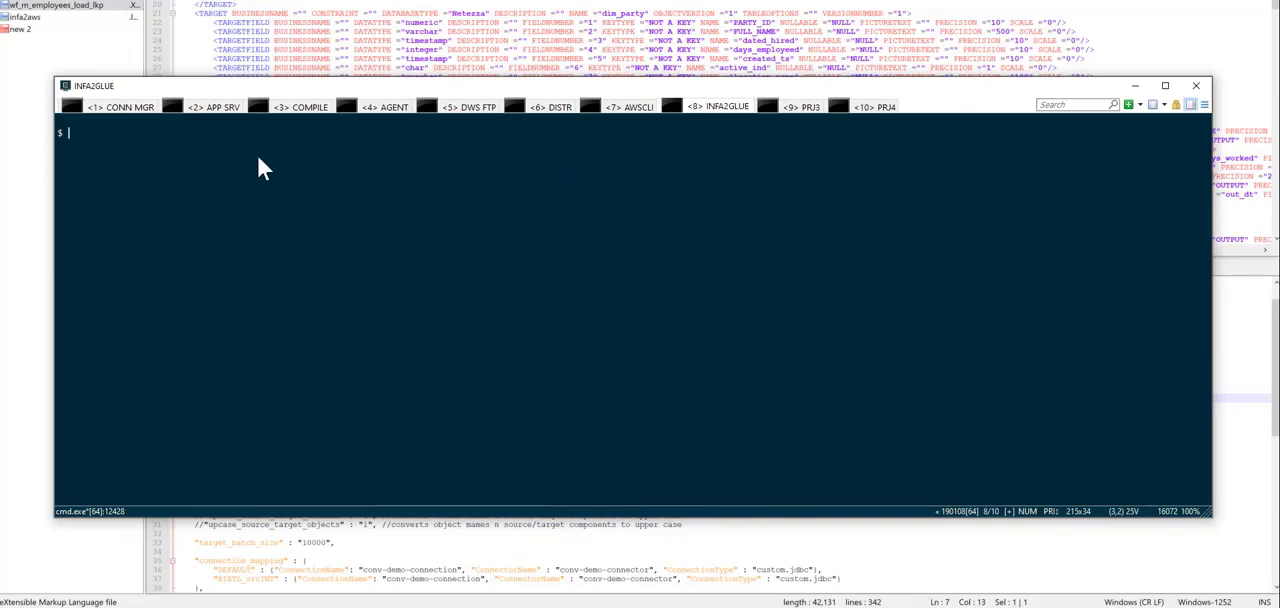
mouse_move(304, 164)
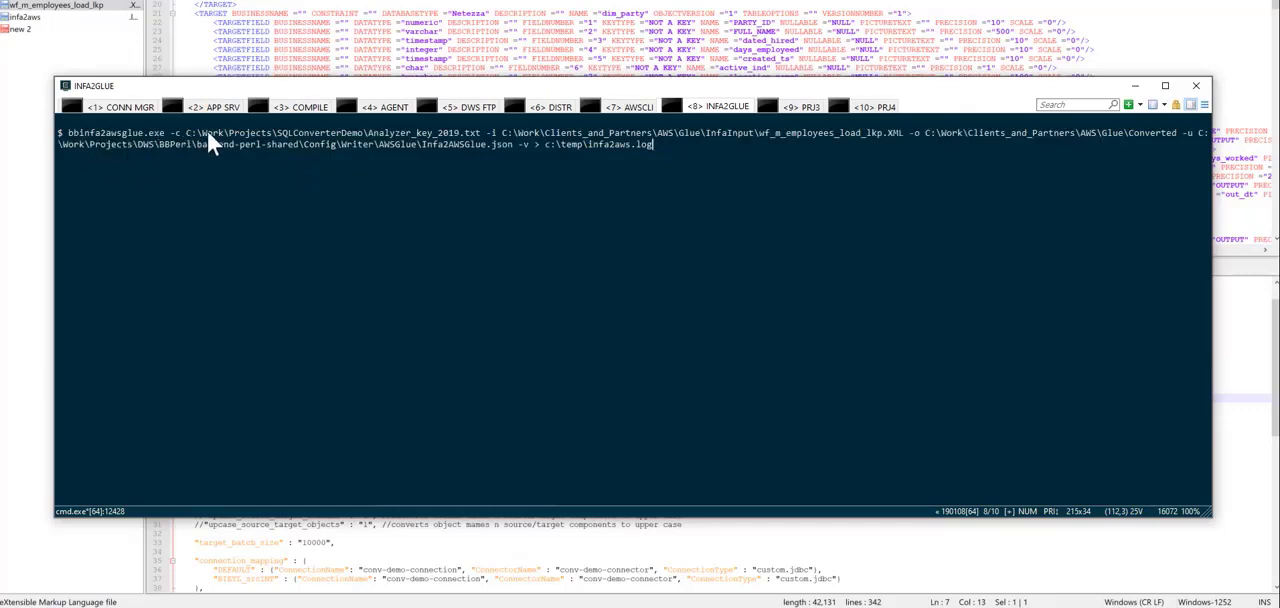
mouse_move(546, 148)
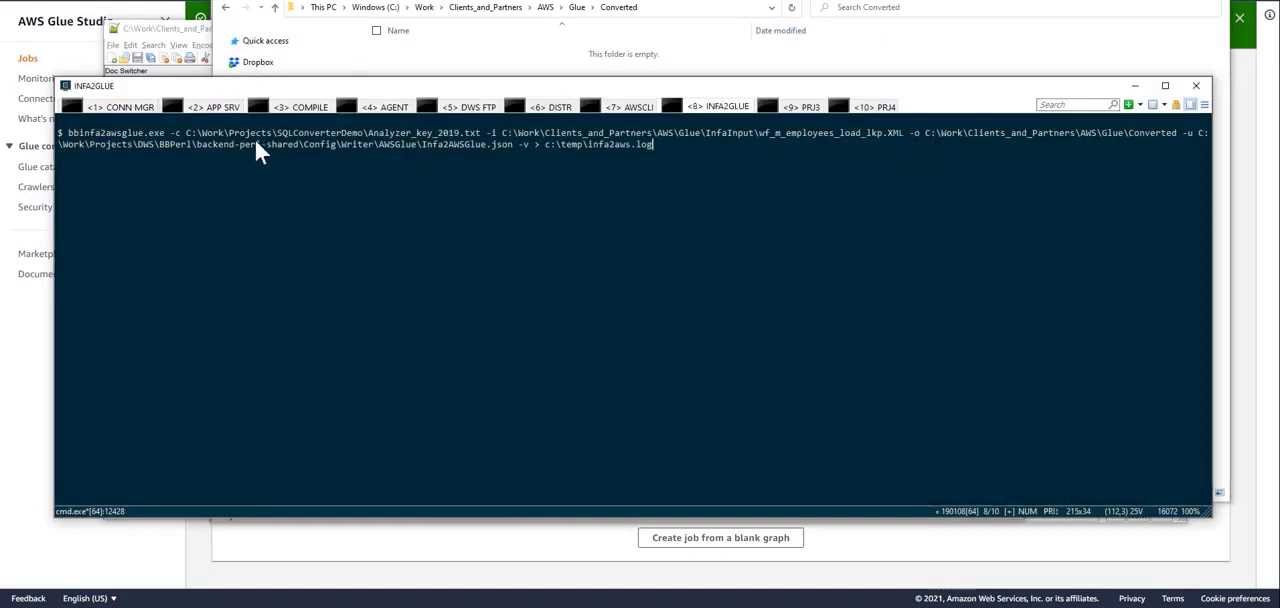
mouse_move(484, 164)
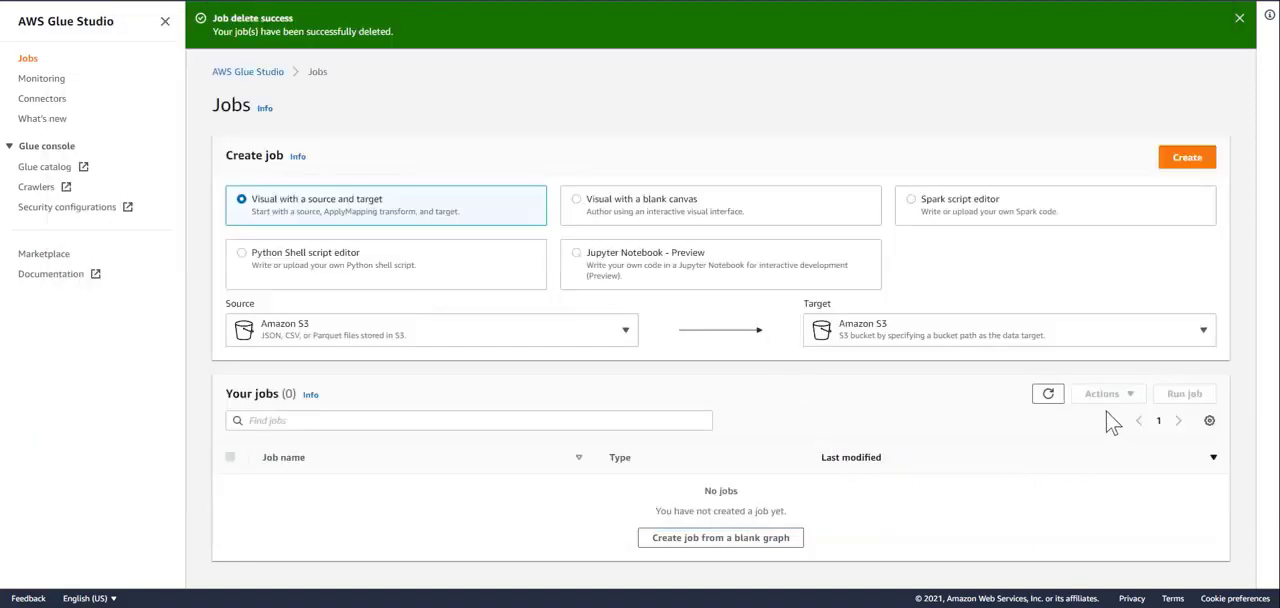
mouse_move(1048, 394)
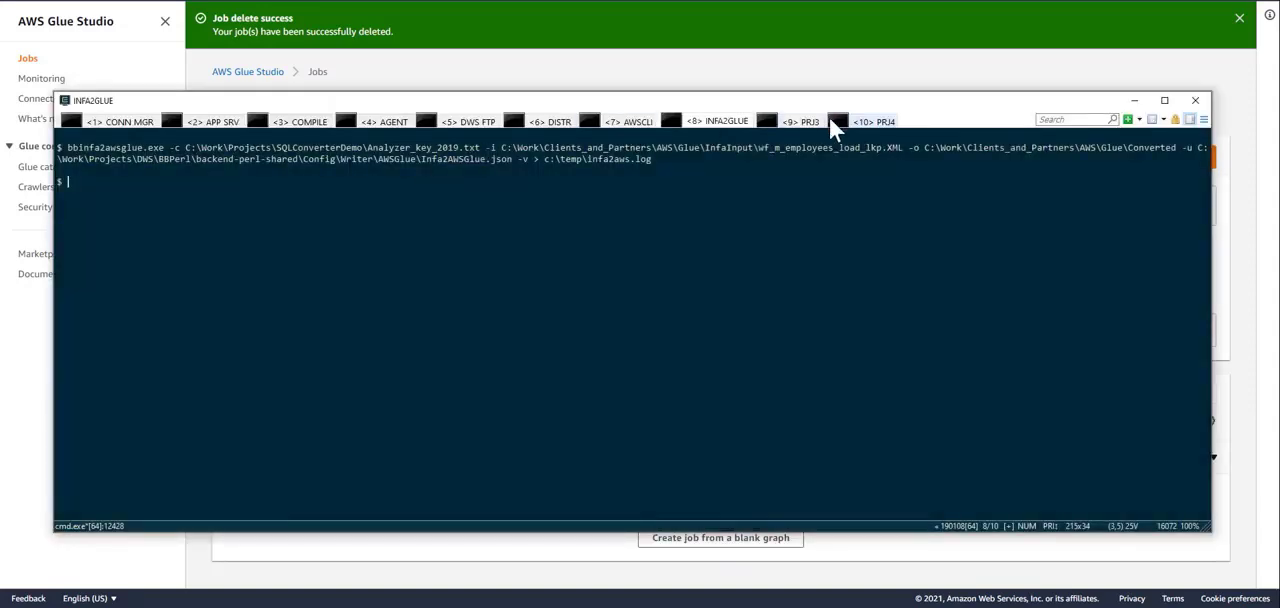
Run bbawsgluecli.exe create-job on the converted Conversion_From_Infa_m_employees_load_lkp JSON in the AWS CLI console
left_click(632, 120)
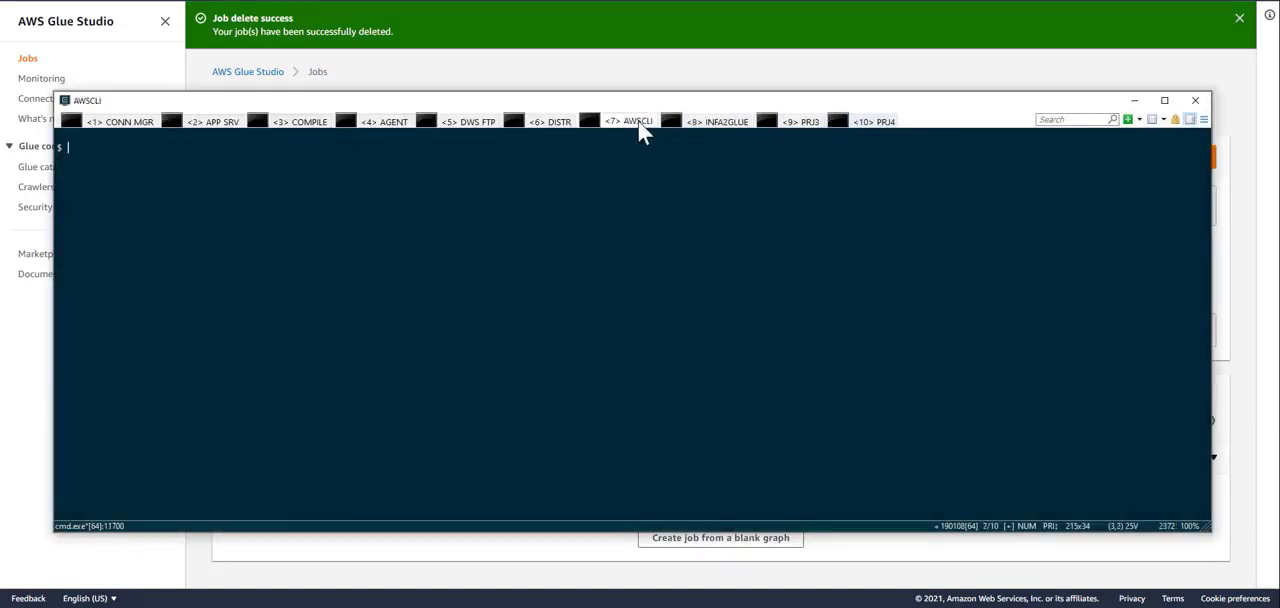
type("bbawsgluecli.exe -c create-job -f C:\\Work\\Clients_and_Partners\\AWS\\Glue\\Converted\\Conversion_From_Infa_m_employees_load_lkp.json")
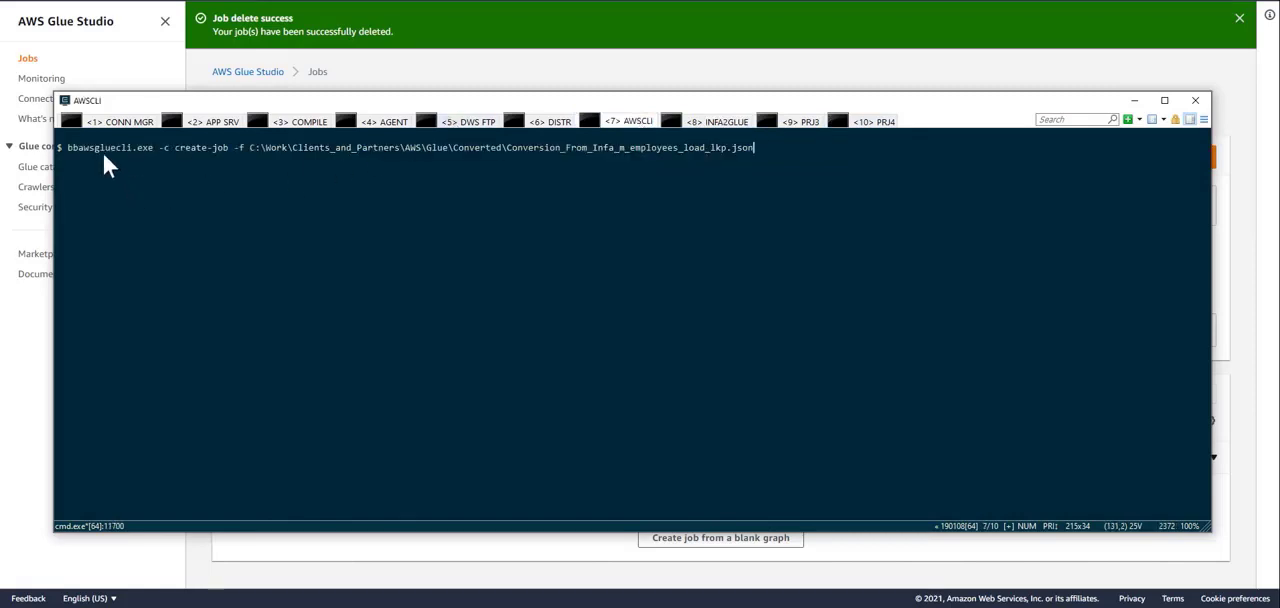
mouse_move(138, 170)
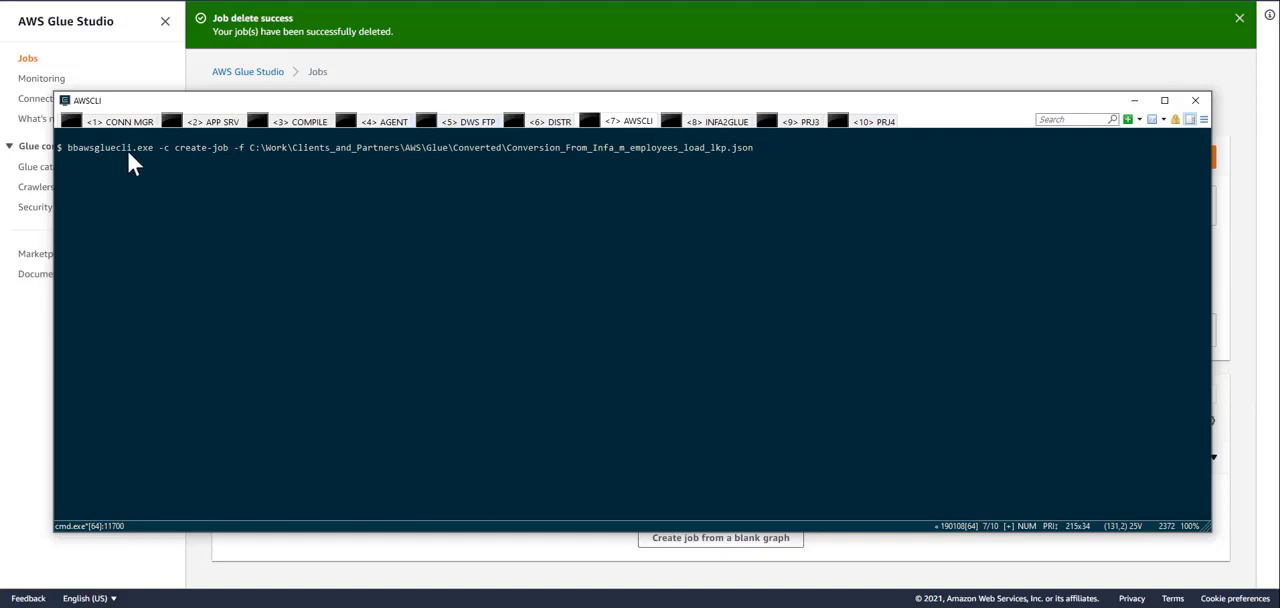
mouse_move(176, 172)
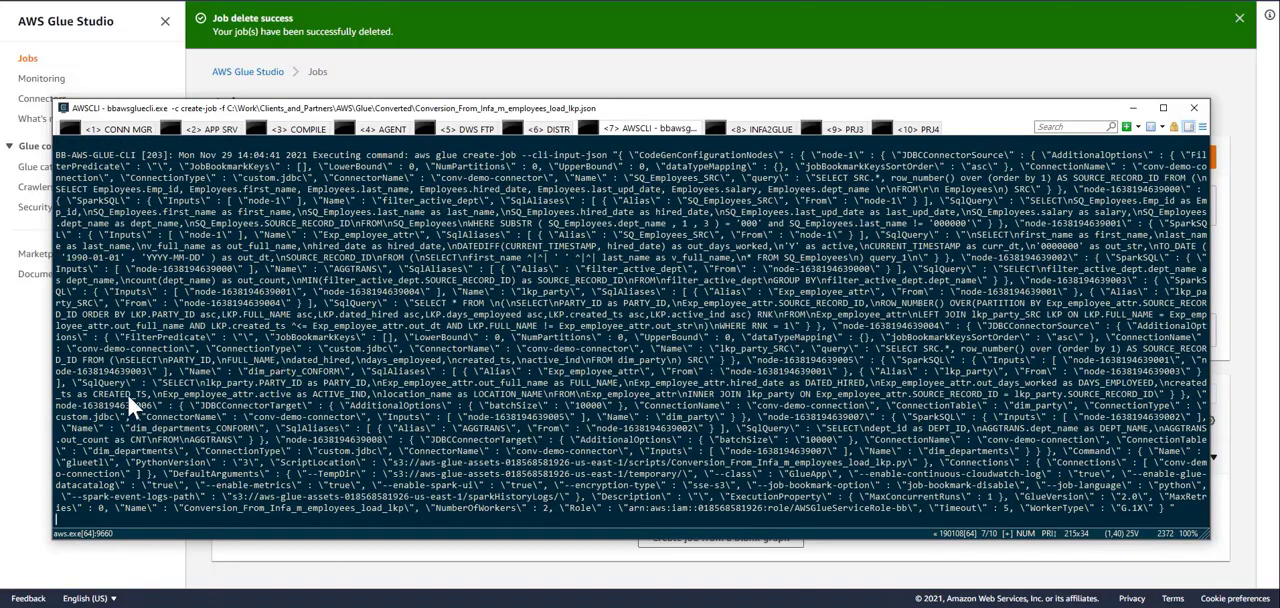
mouse_move(204, 430)
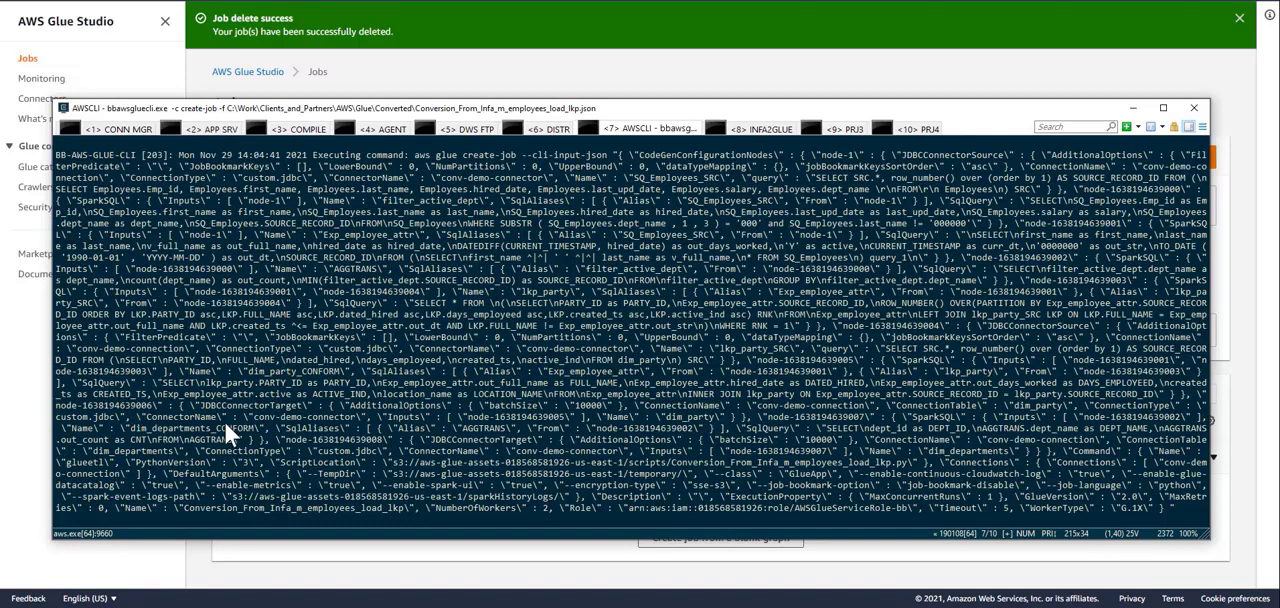
mouse_move(416, 392)
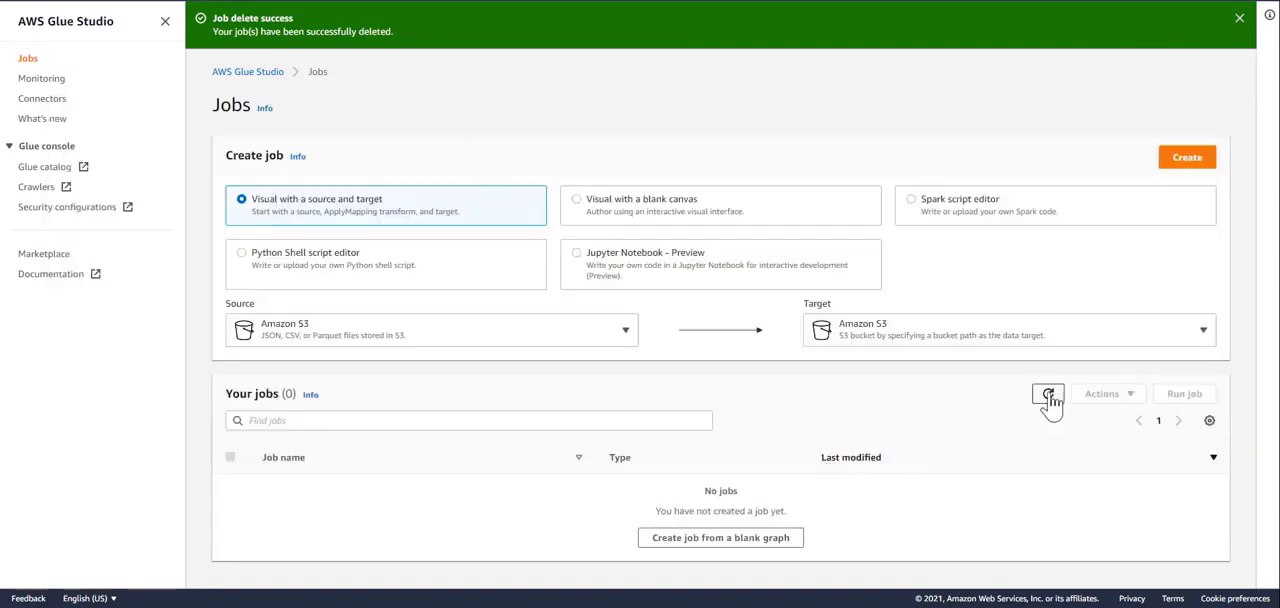
Refresh the job list, load the converted job's visual graph and fit it fully within the canvas
left_click(1048, 394)
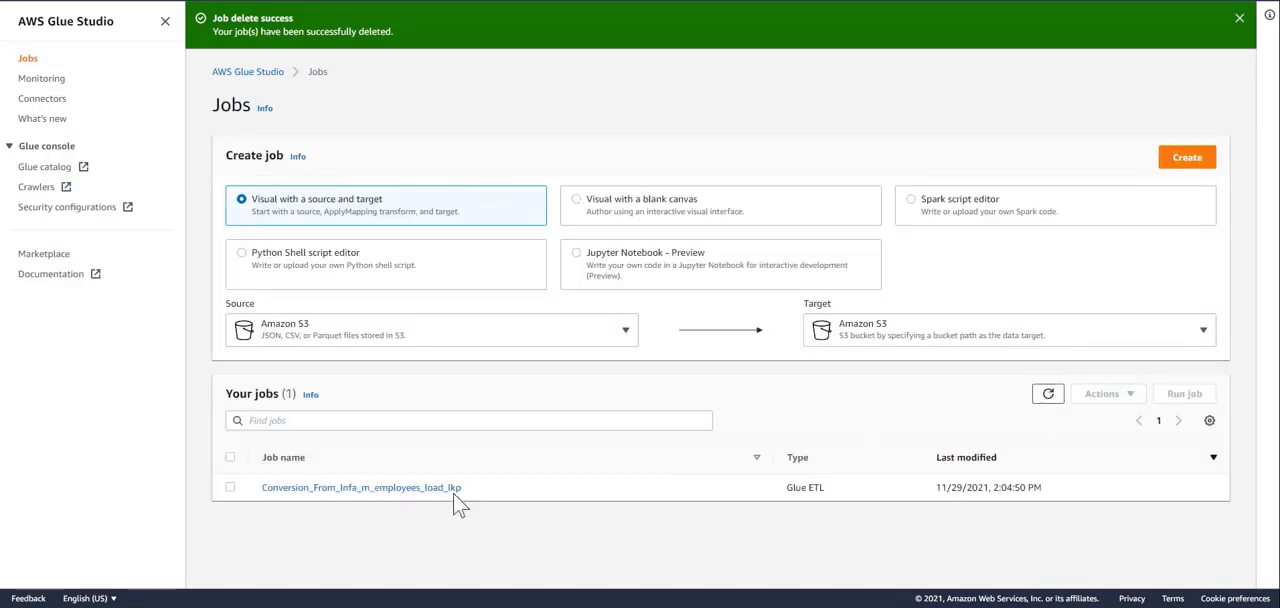
mouse_move(866, 48)
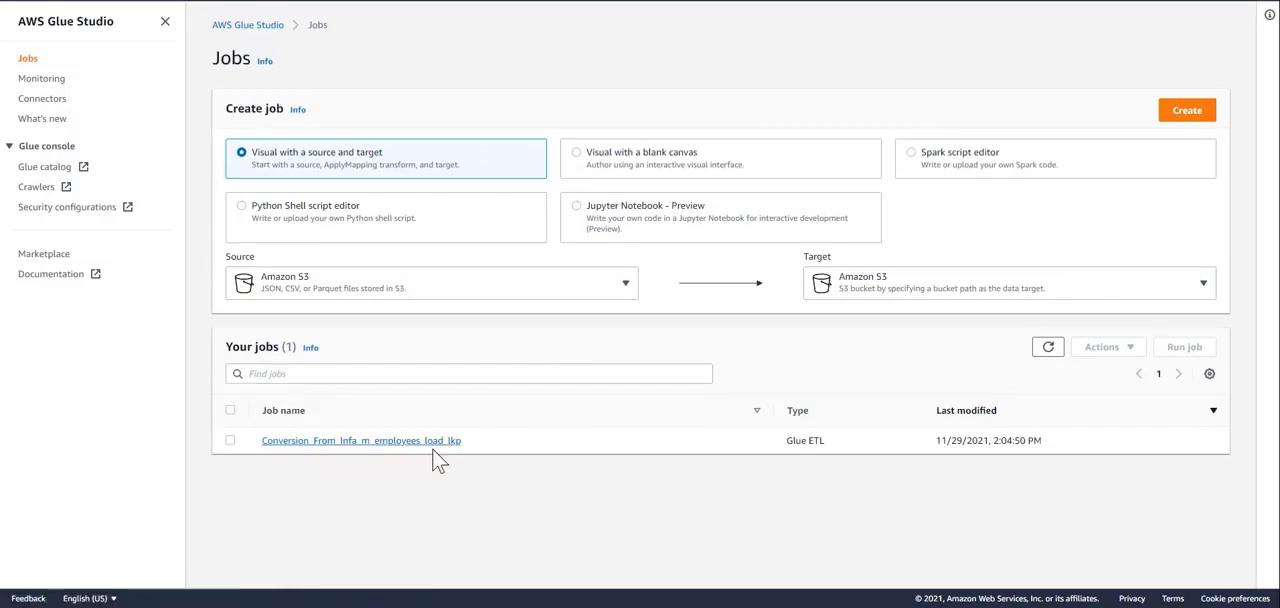
left_click(360, 440)
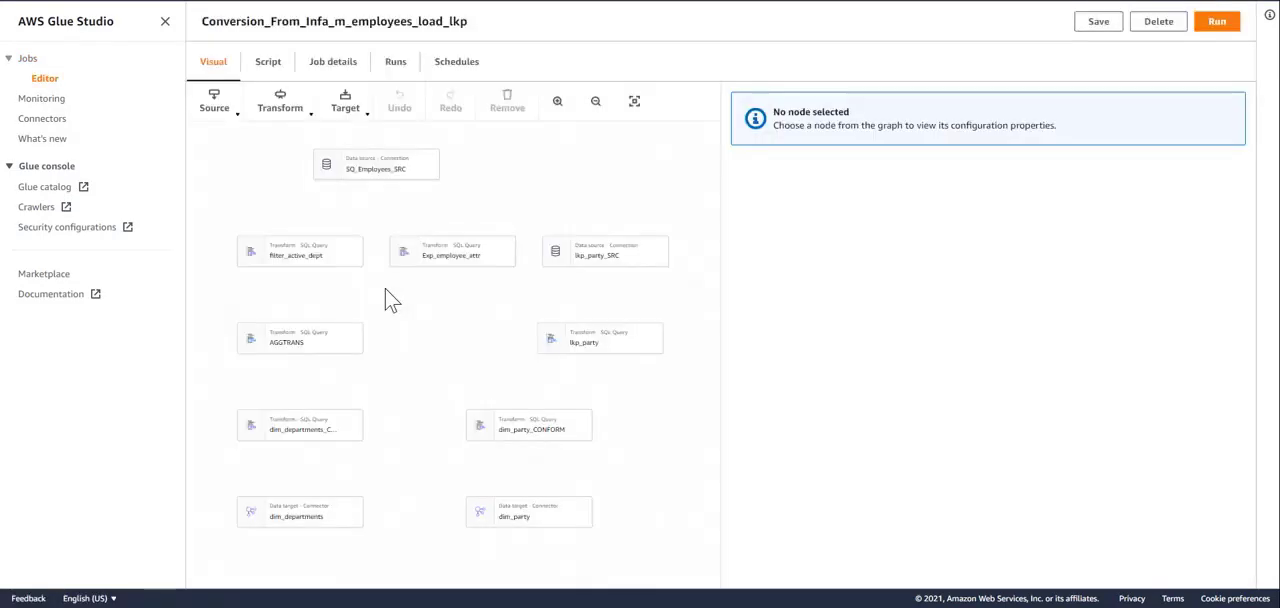
left_click(632, 100)
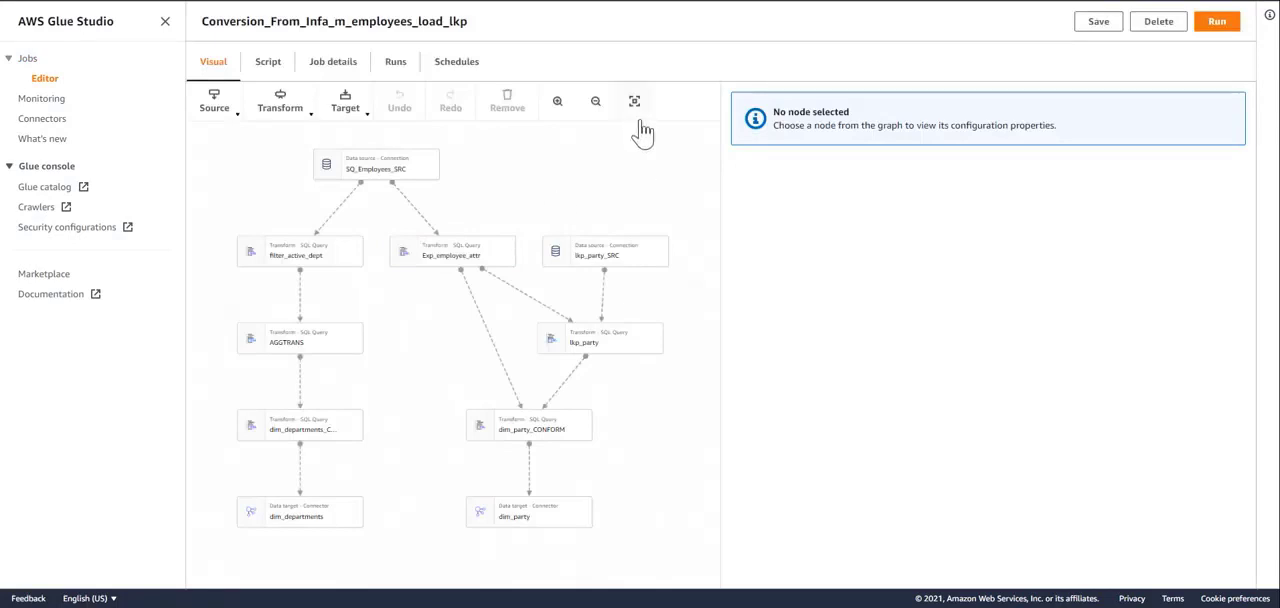
mouse_move(650, 184)
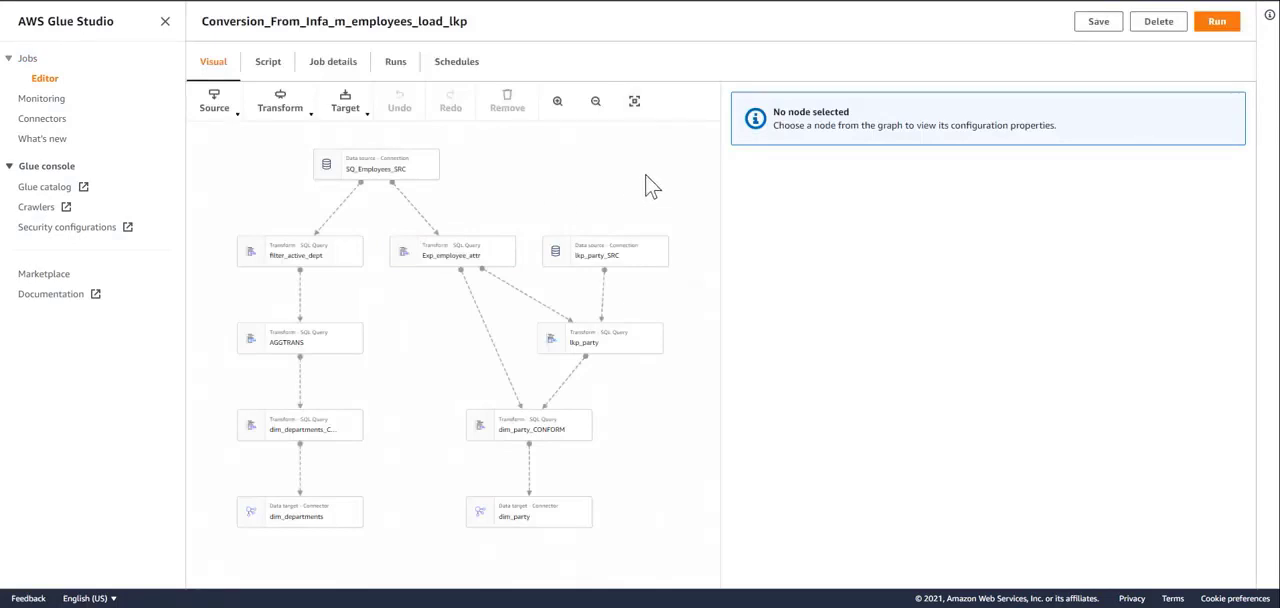
mouse_move(632, 100)
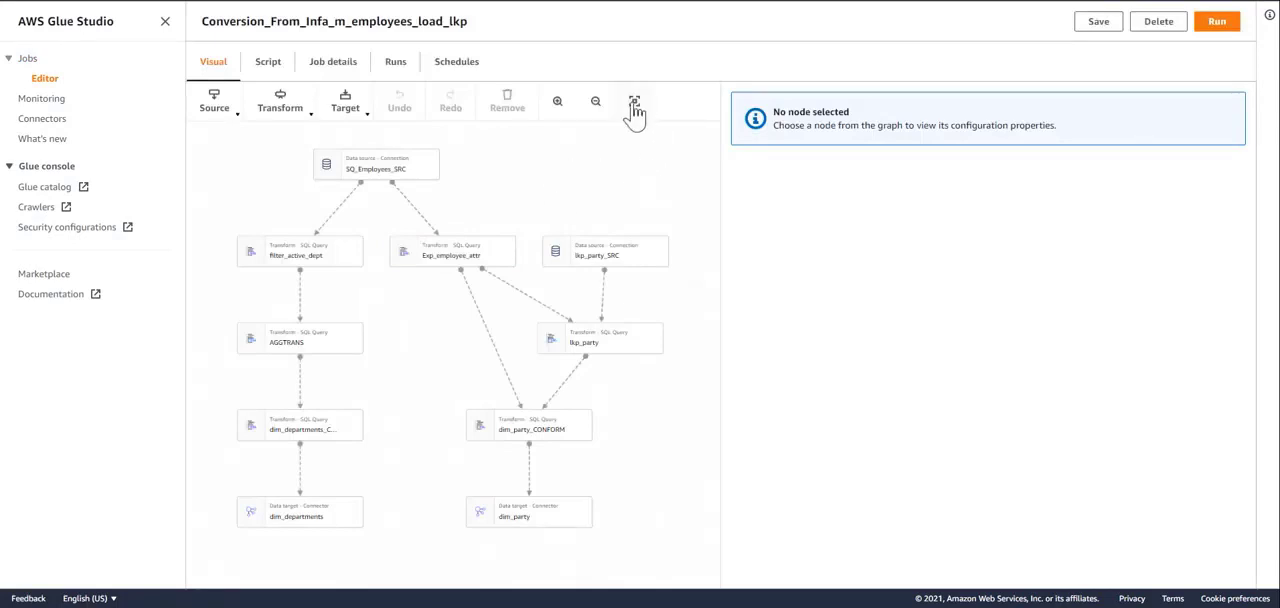
left_click(636, 104)
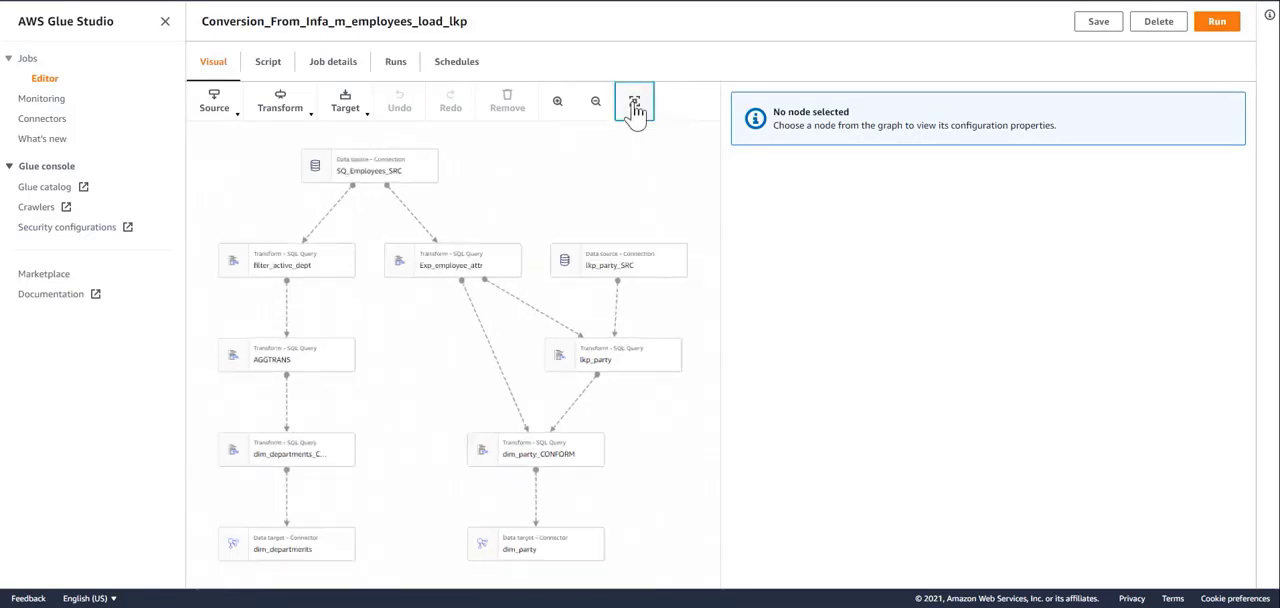
mouse_move(640, 100)
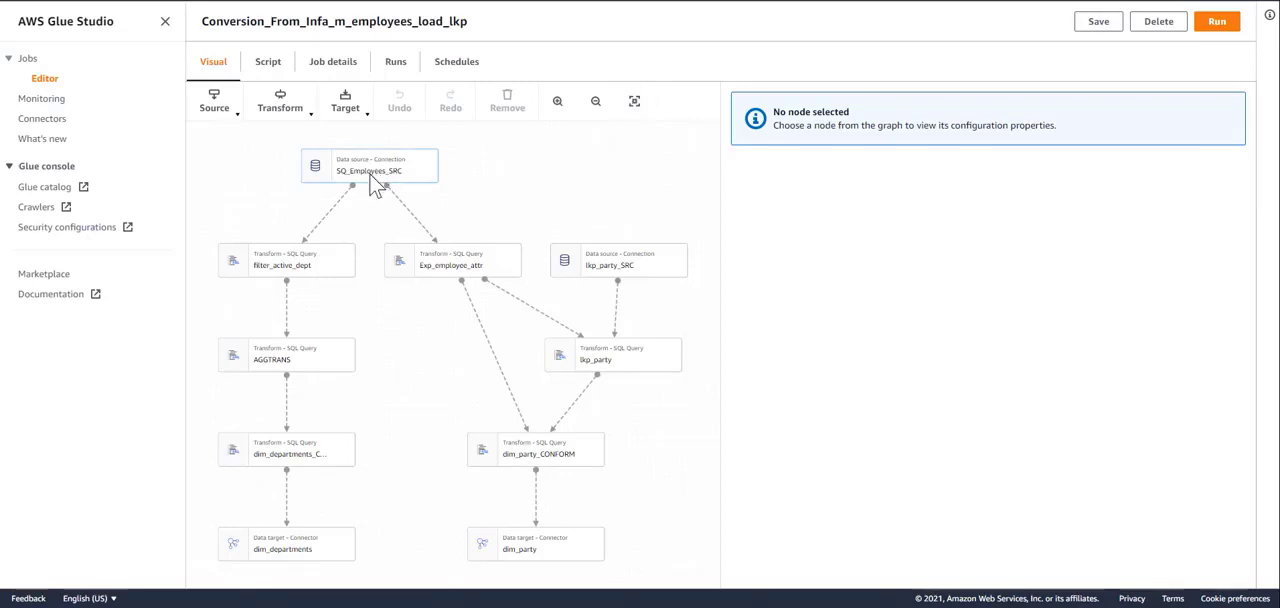
Review the SQ_Employees_SRC source's conv-demo-connection query, then the filter_active_dept transform's SQL
left_click(368, 164)
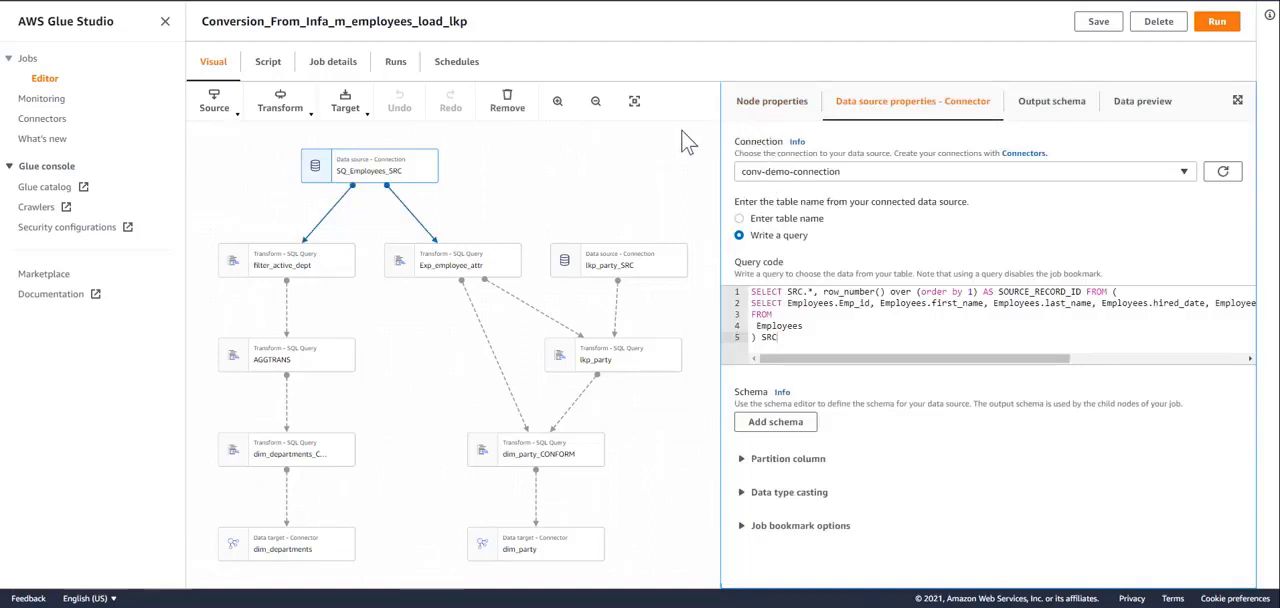
mouse_move(588, 168)
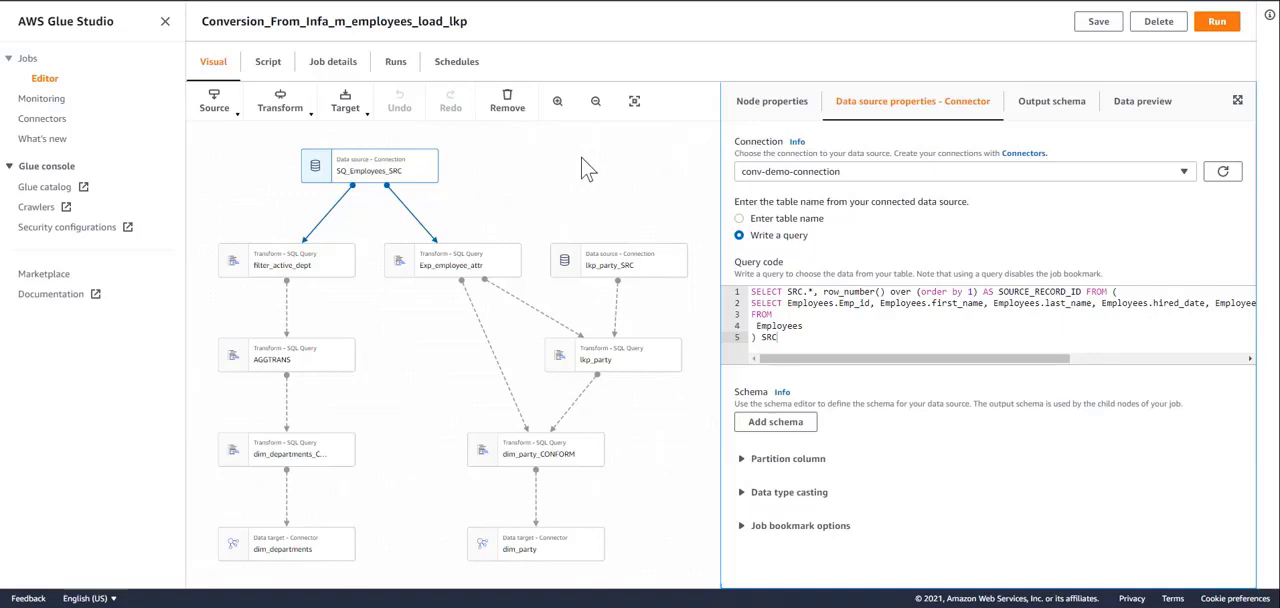
mouse_move(396, 160)
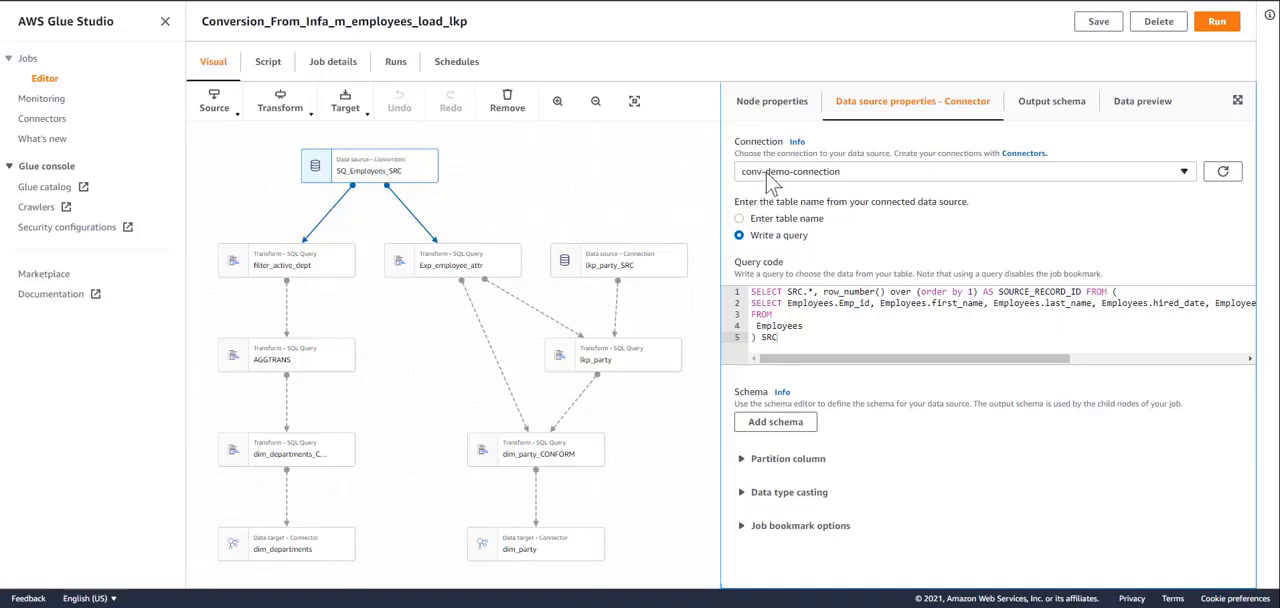
mouse_move(766, 188)
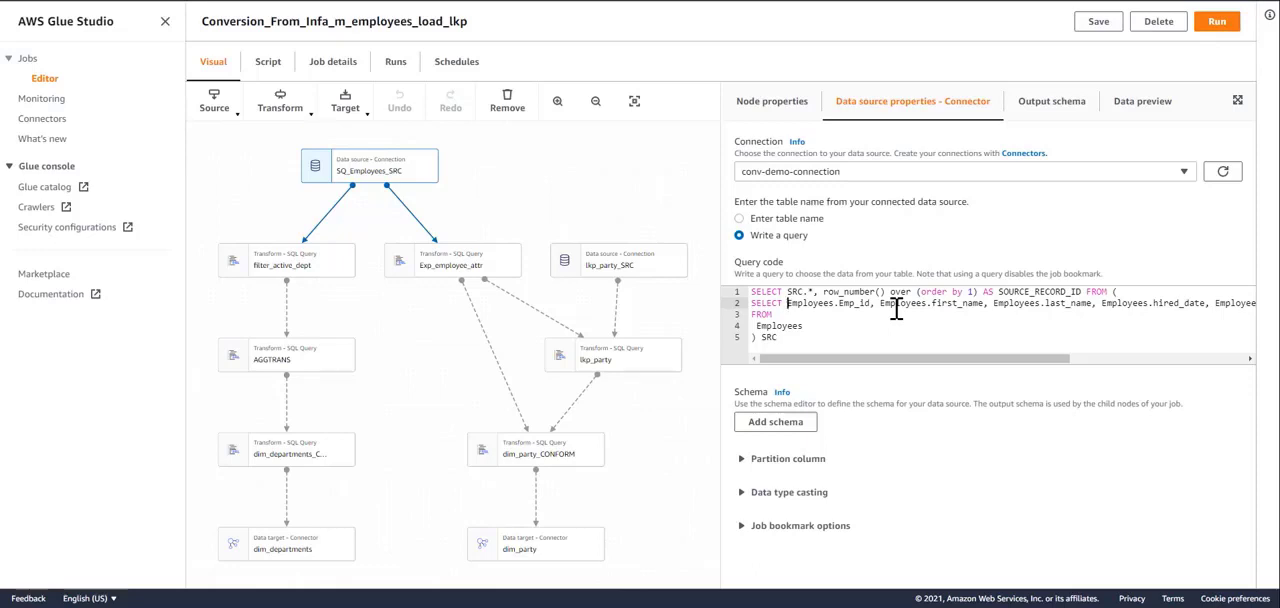
mouse_move(356, 244)
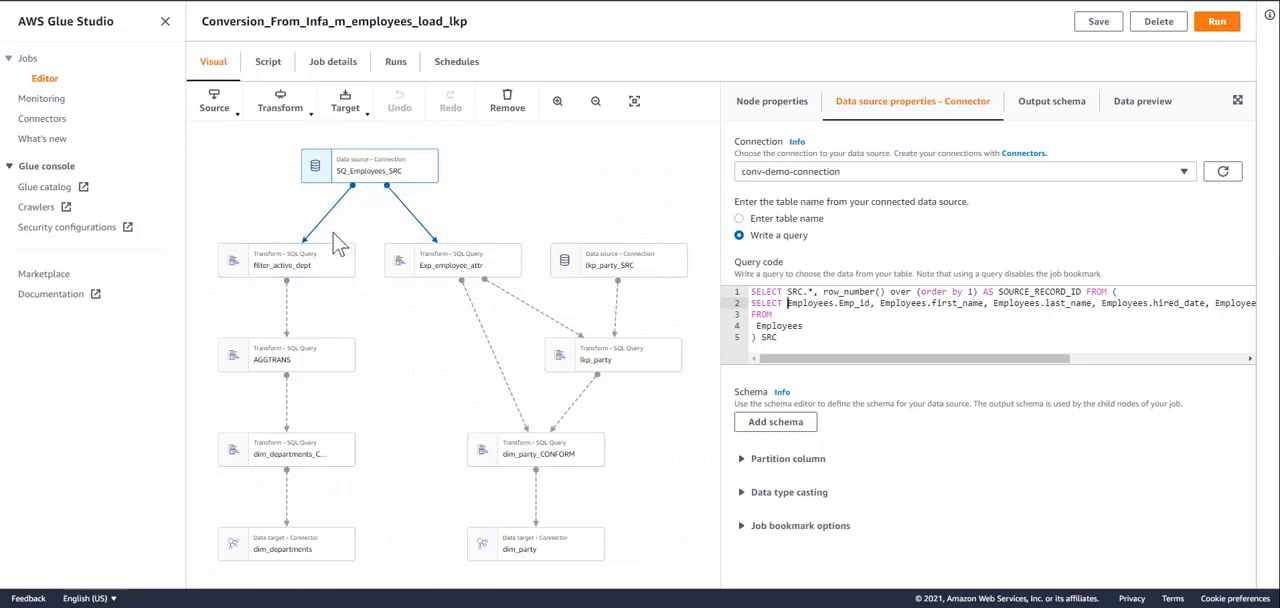
mouse_move(322, 276)
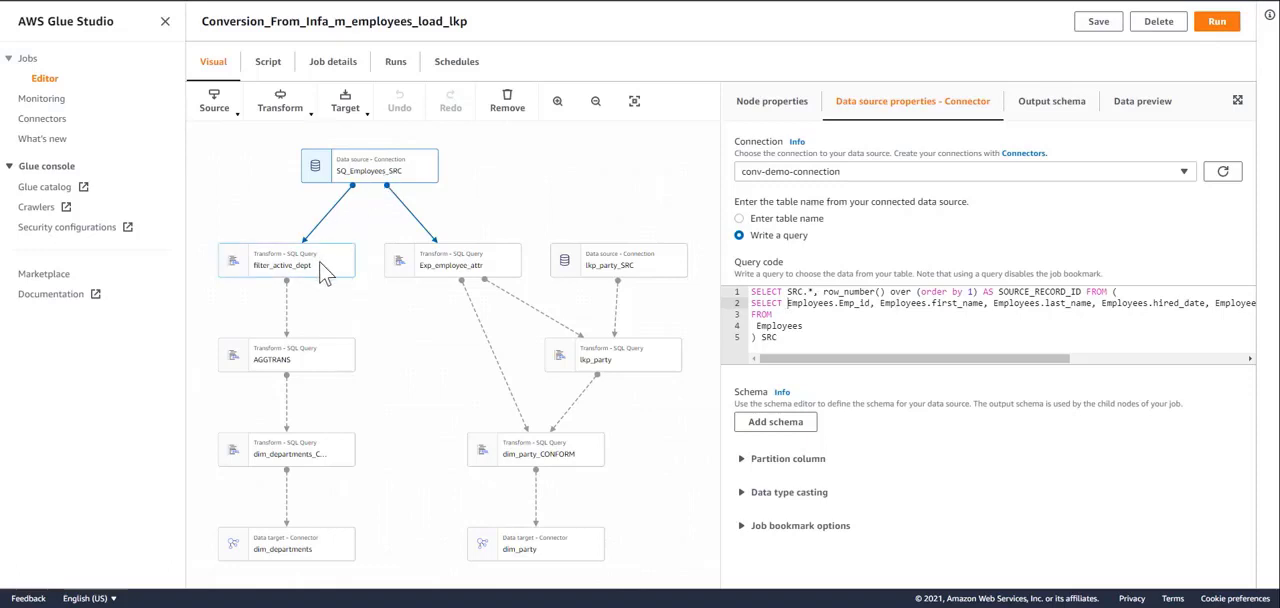
left_click(288, 260)
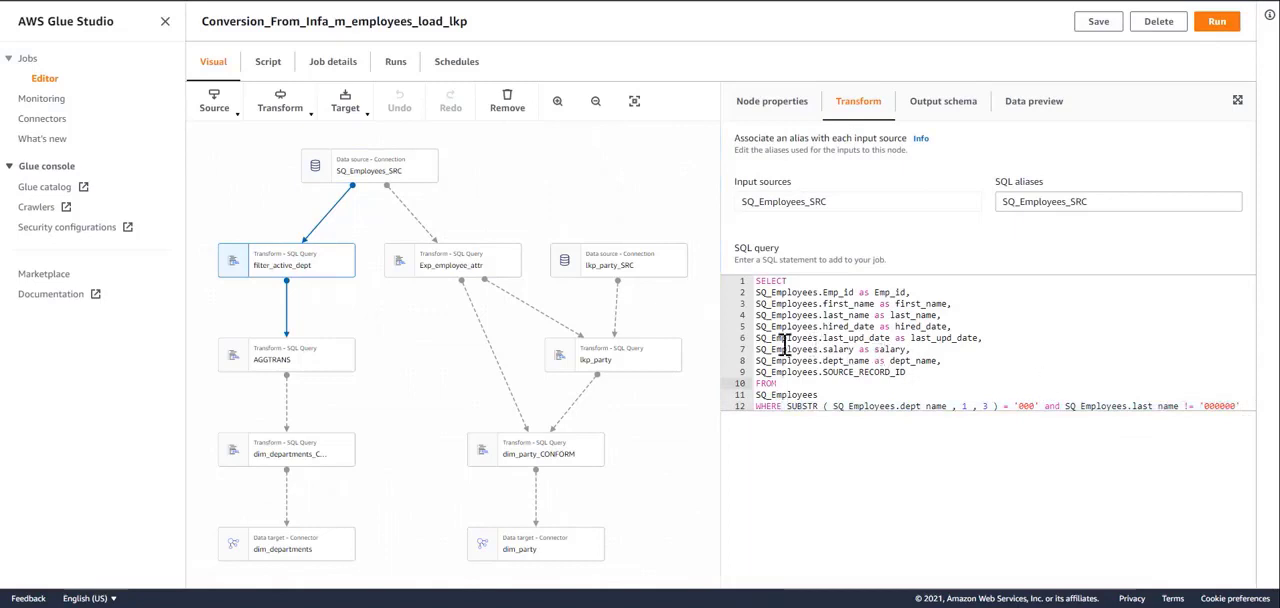
mouse_move(832, 326)
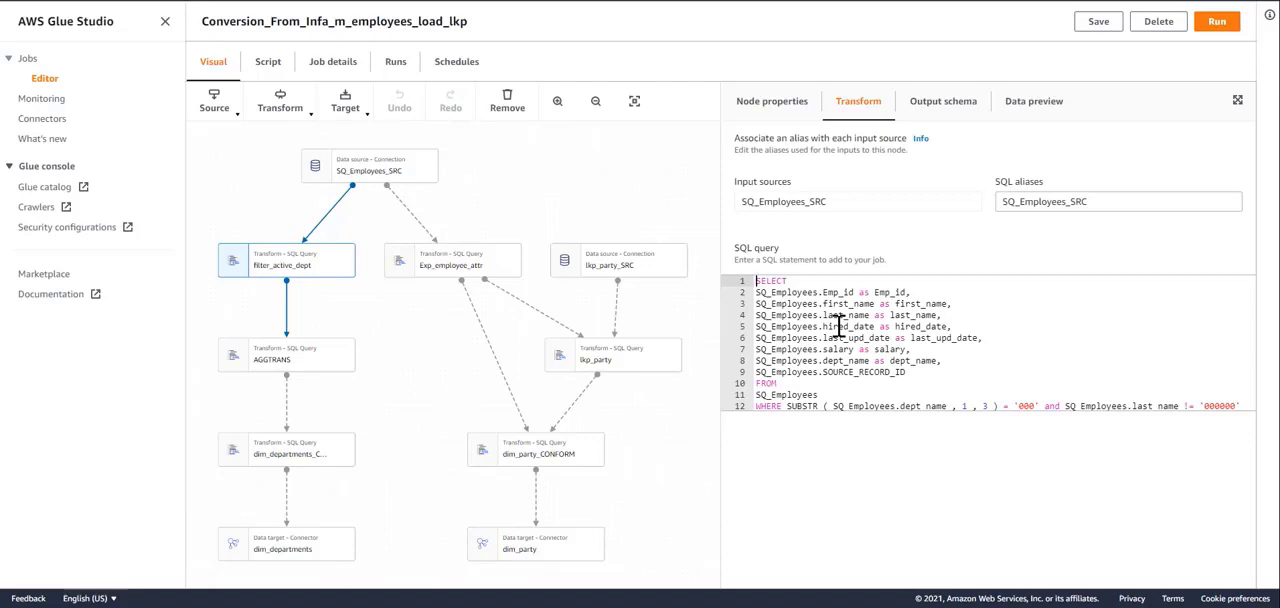
mouse_move(750, 272)
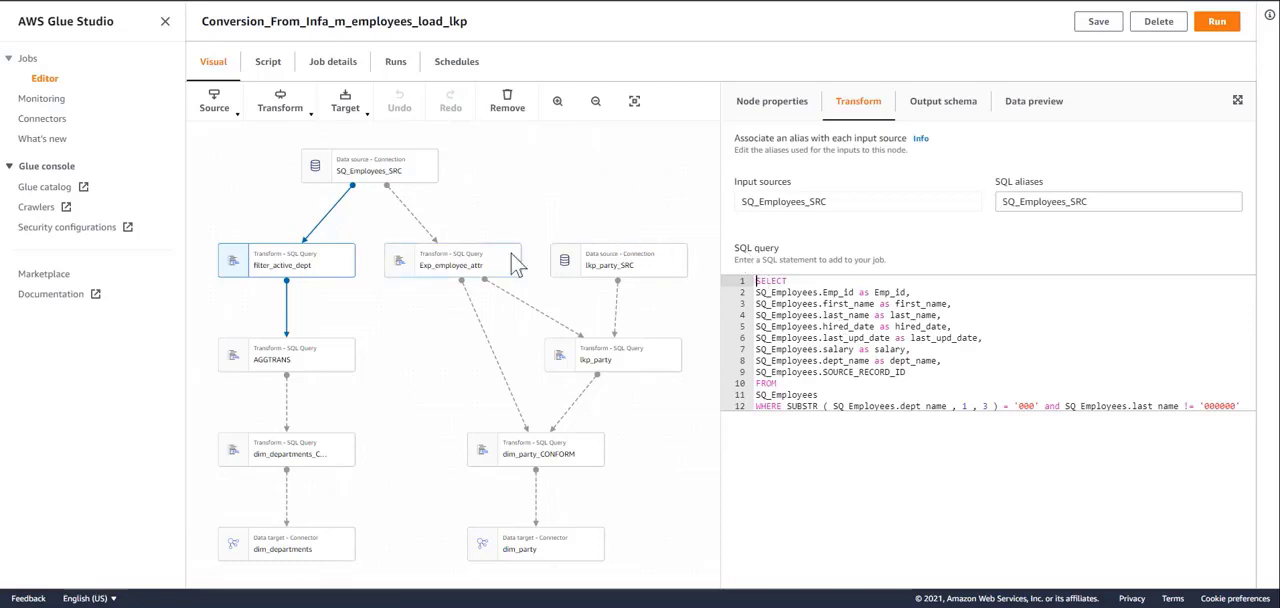
mouse_move(496, 278)
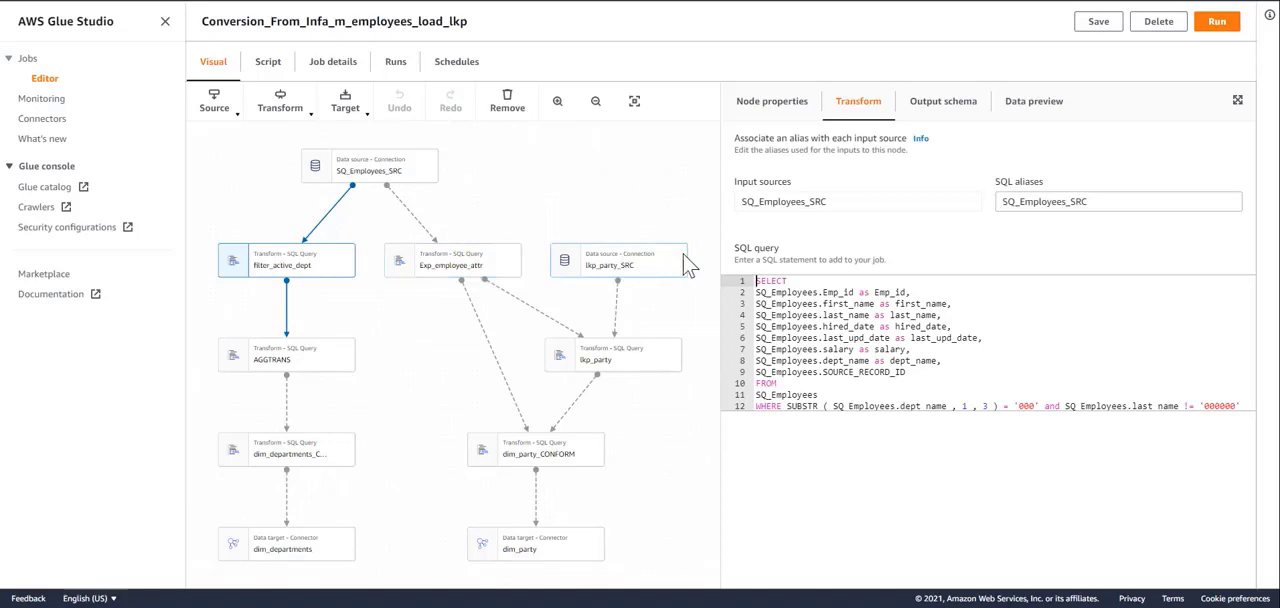
mouse_move(604, 218)
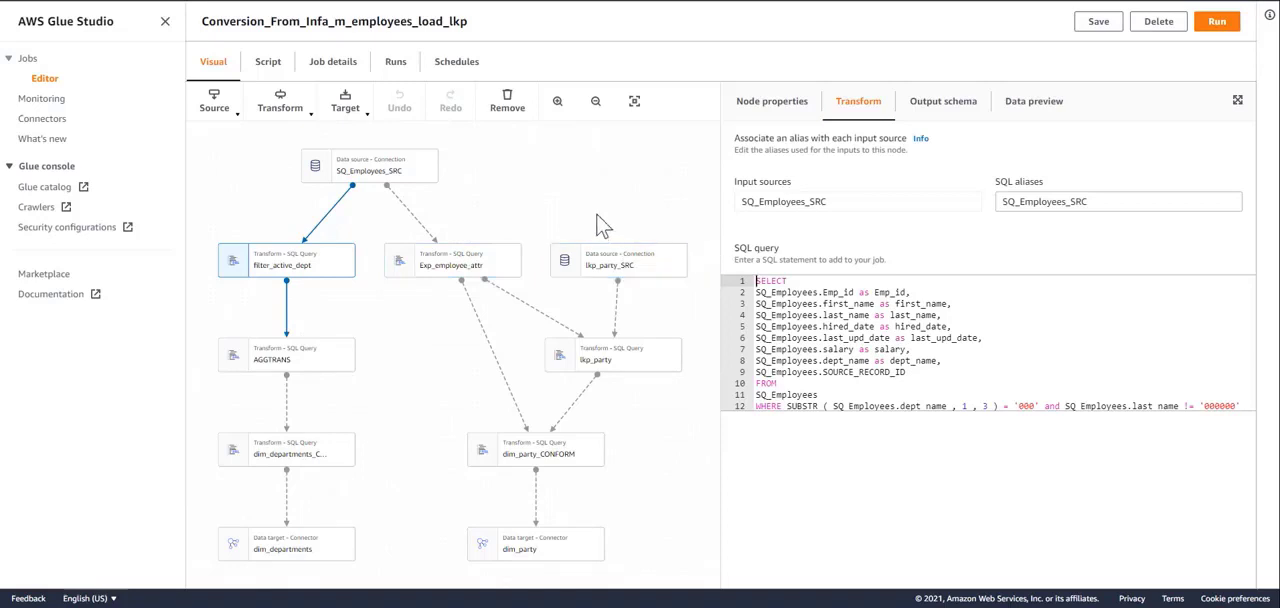
mouse_move(528, 216)
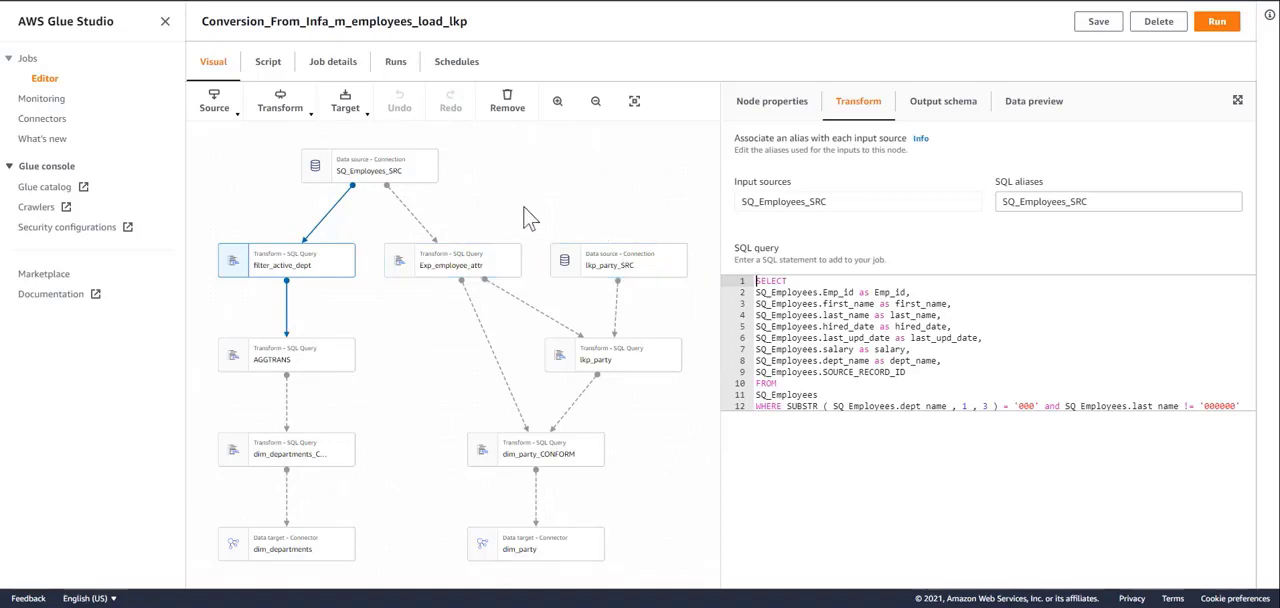
mouse_move(512, 214)
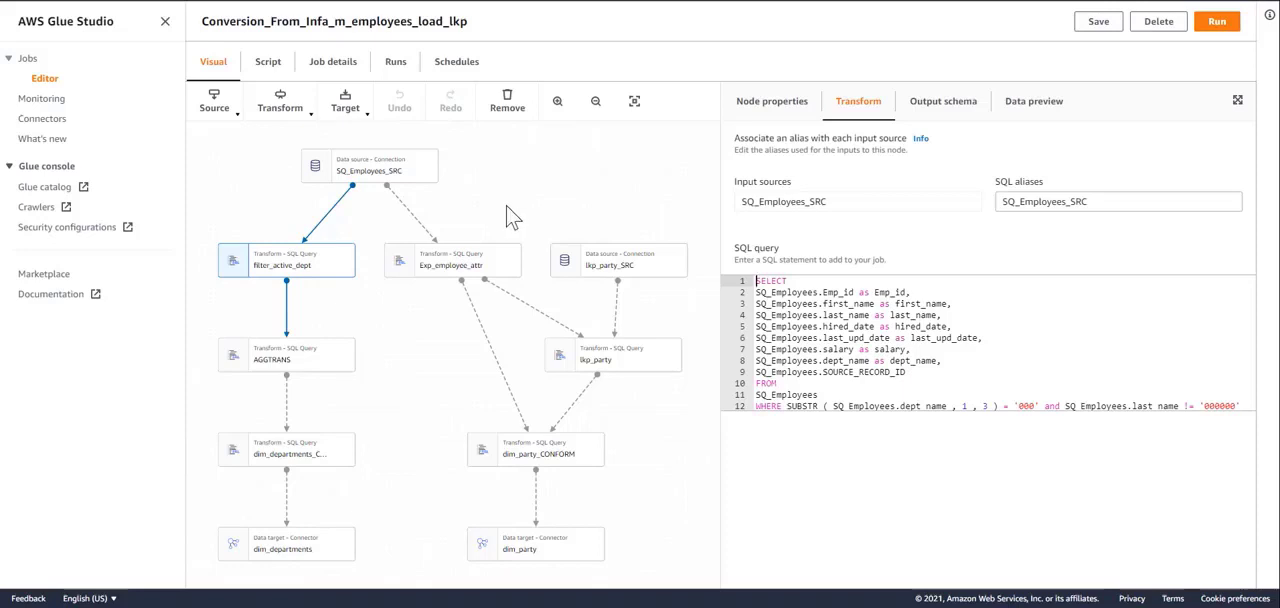
mouse_move(504, 212)
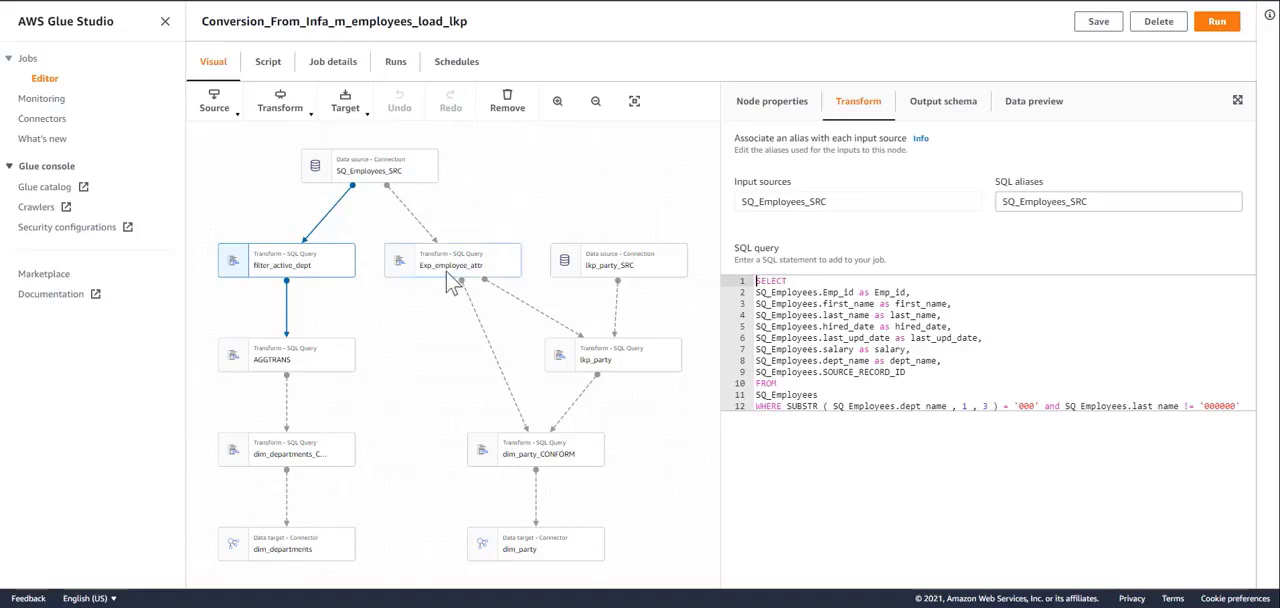
mouse_move(600, 318)
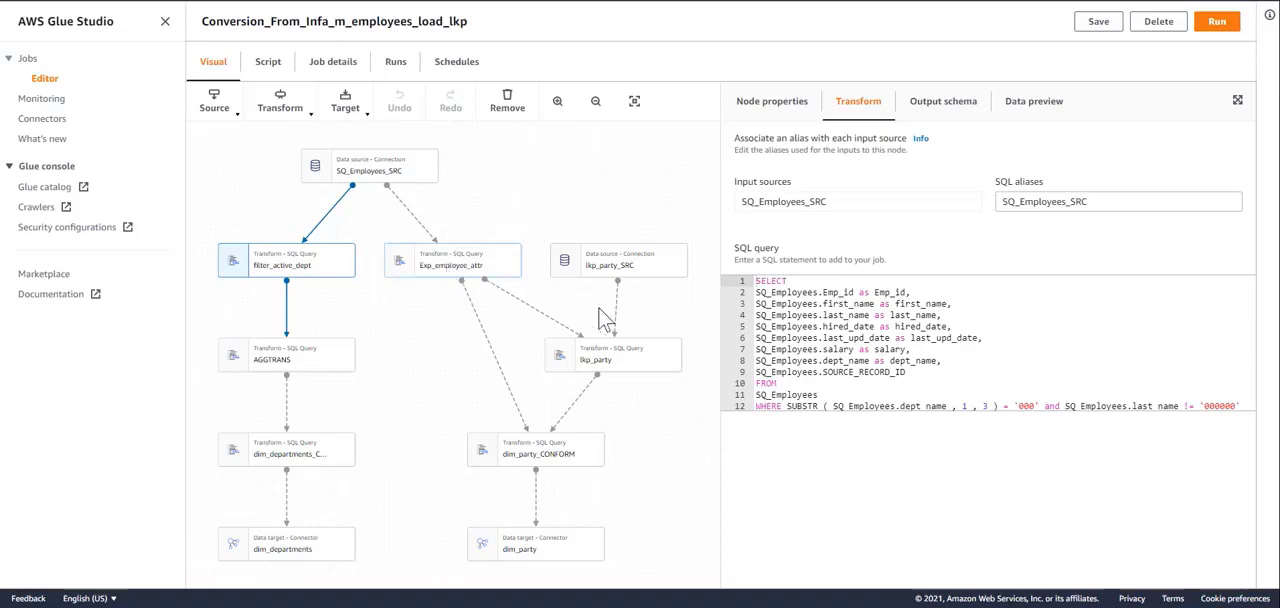
Review Exp_employee_attr's SQL computing full name, days worked, active flag and timestamps
left_click(452, 260)
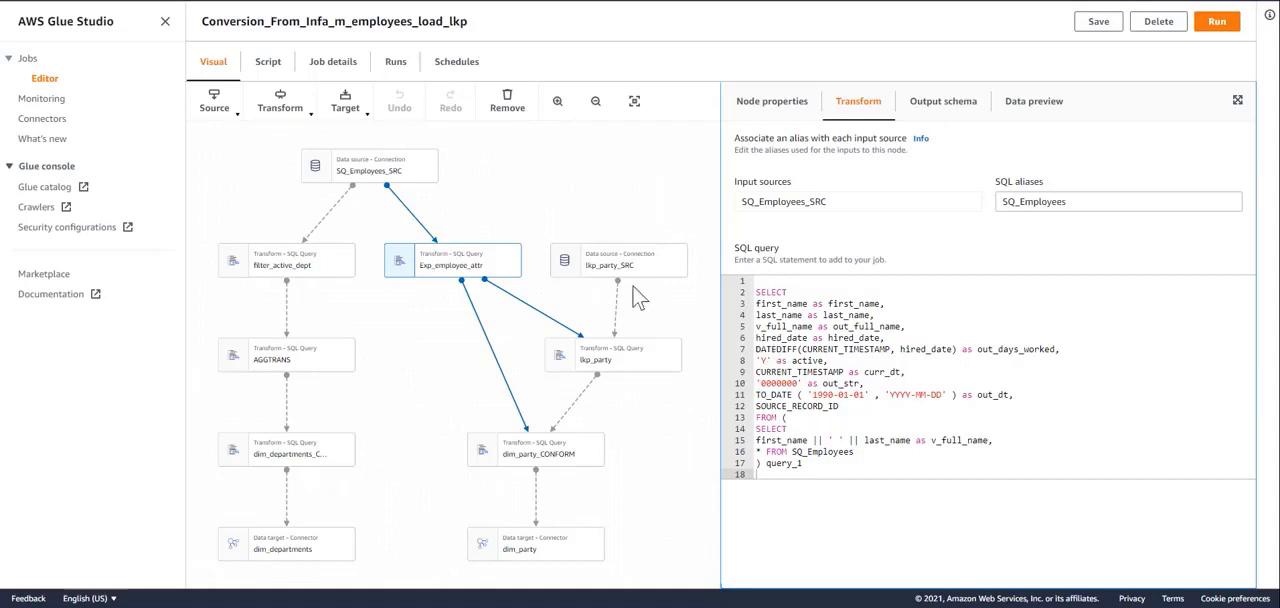
mouse_move(792, 360)
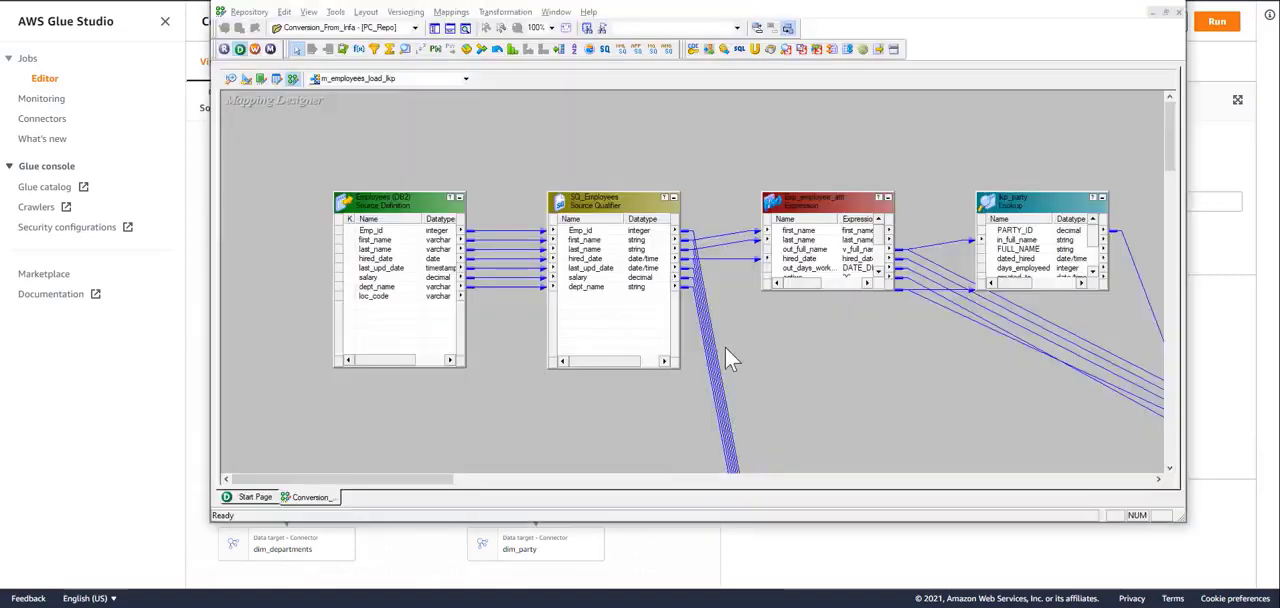
mouse_move(852, 280)
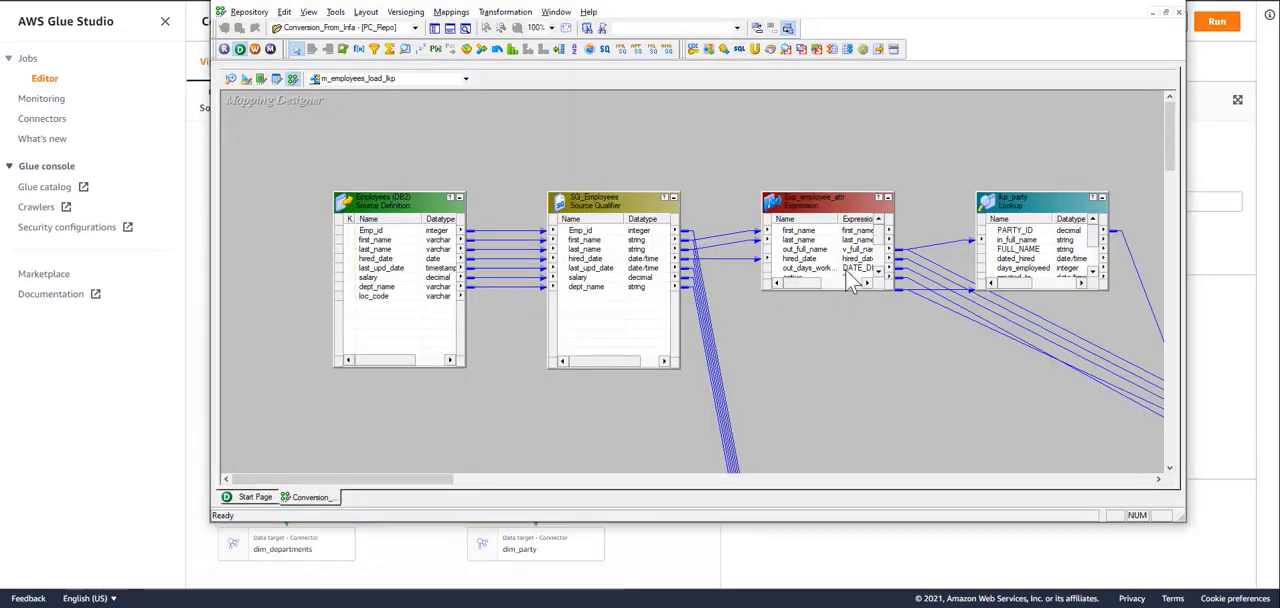
mouse_move(852, 278)
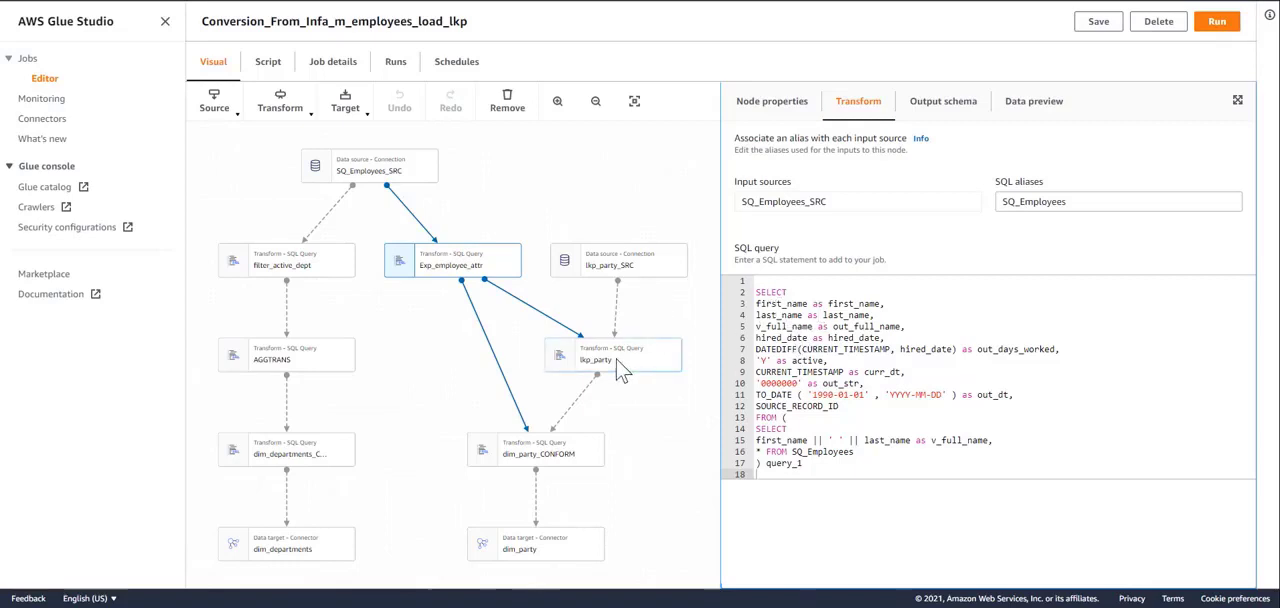
Review lkp_party's LEFT JOIN of Exp_employee_attr with lkp_party_SRC keeping the top-ranked match
left_click(608, 356)
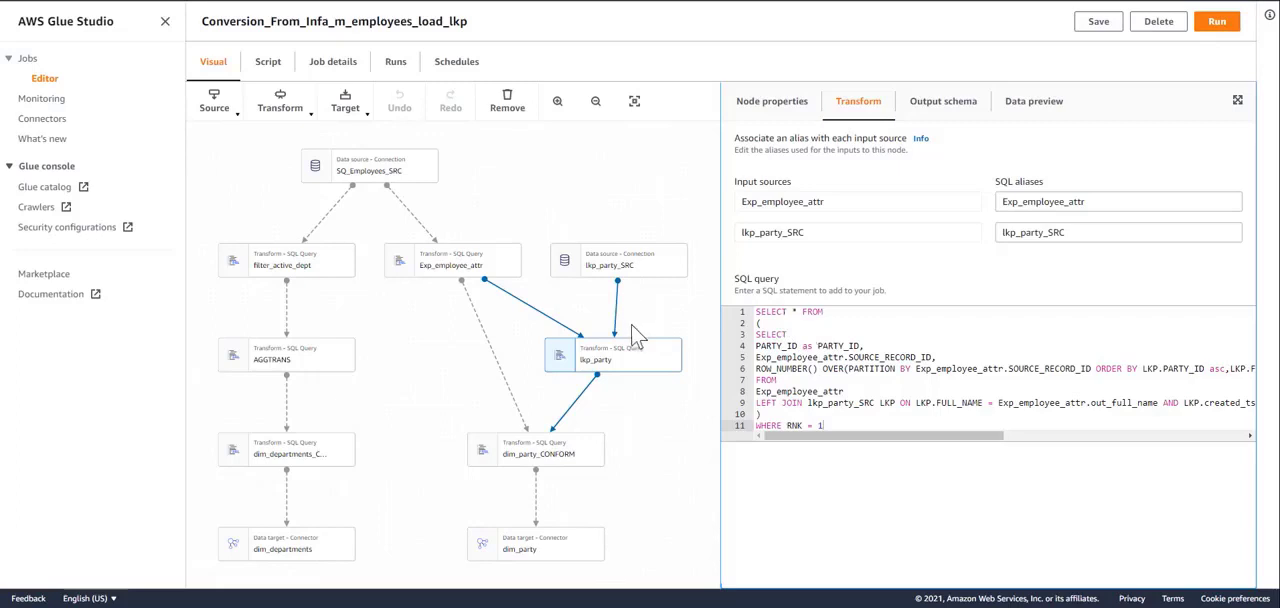
mouse_move(638, 318)
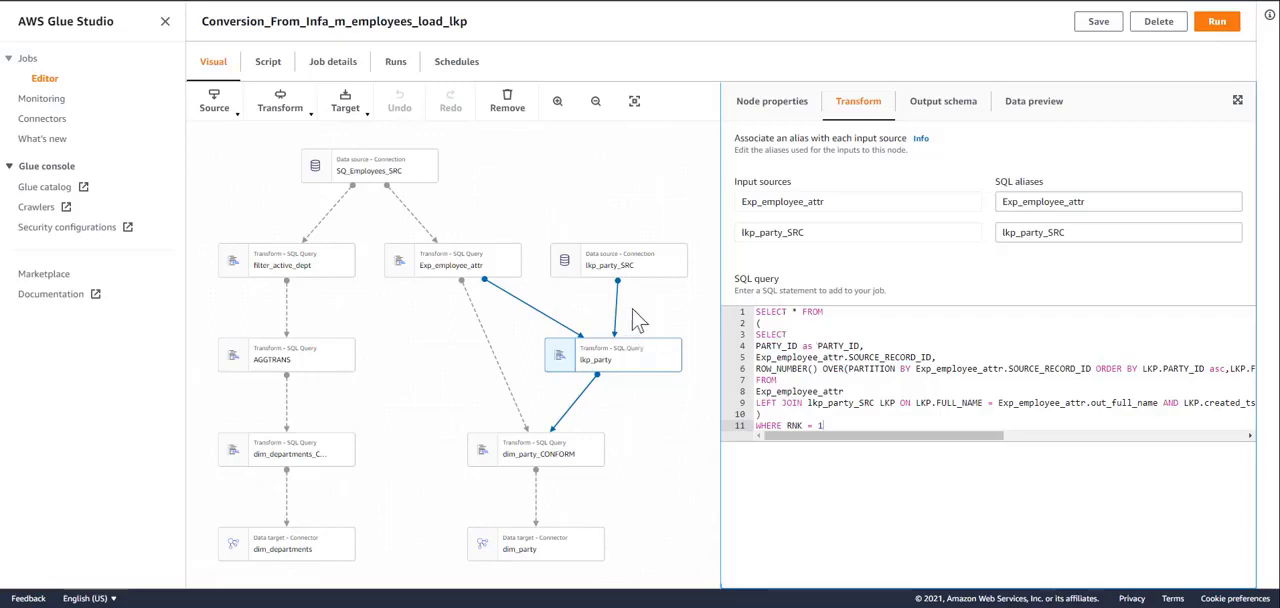
mouse_move(752, 318)
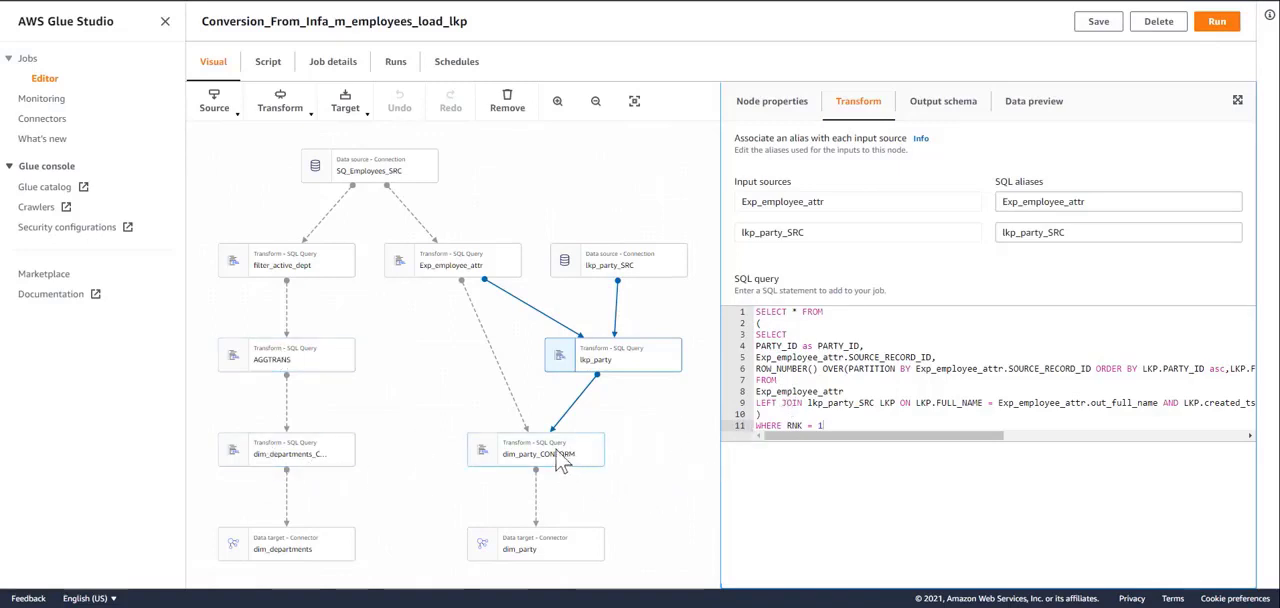
mouse_move(528, 464)
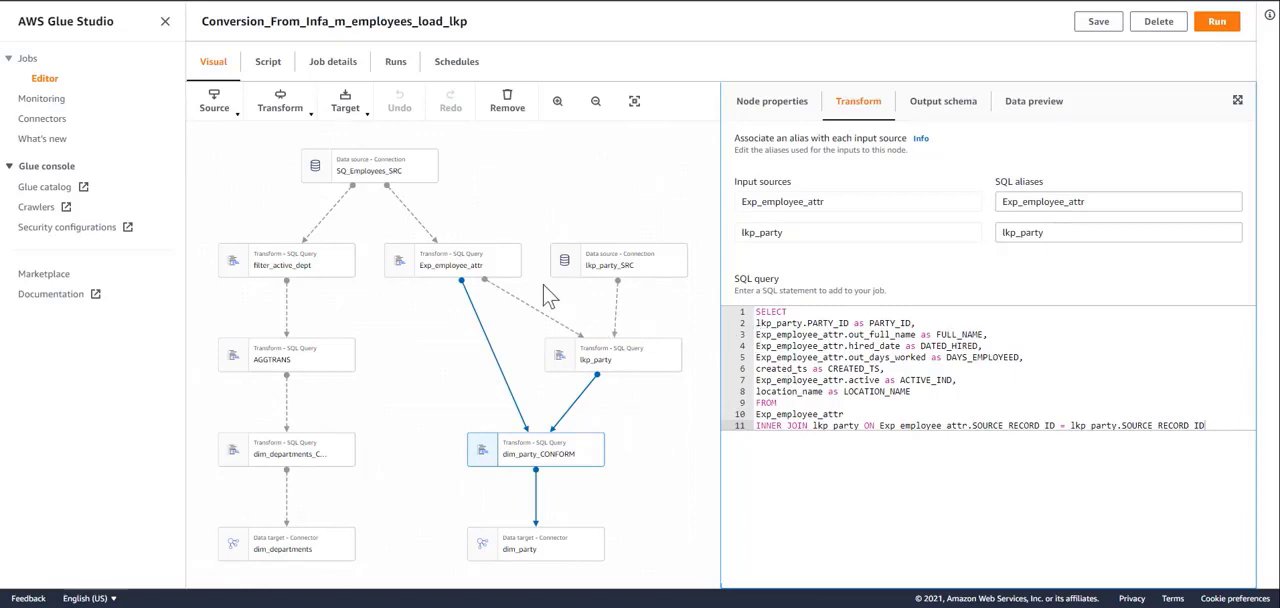
mouse_move(618, 482)
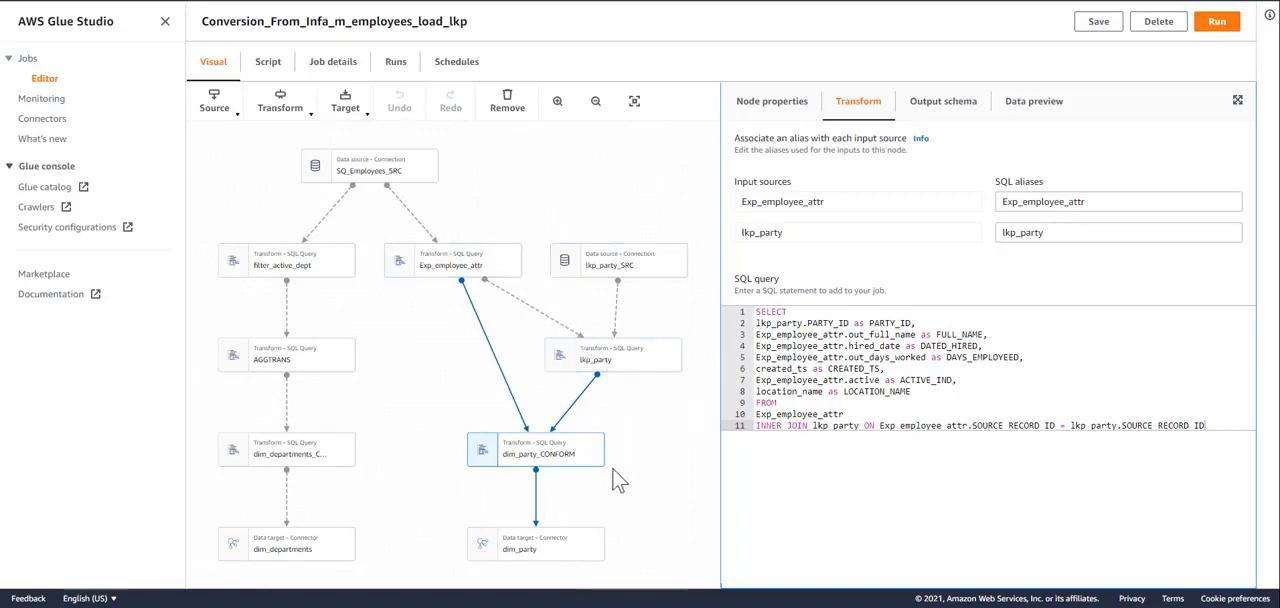
mouse_move(464, 520)
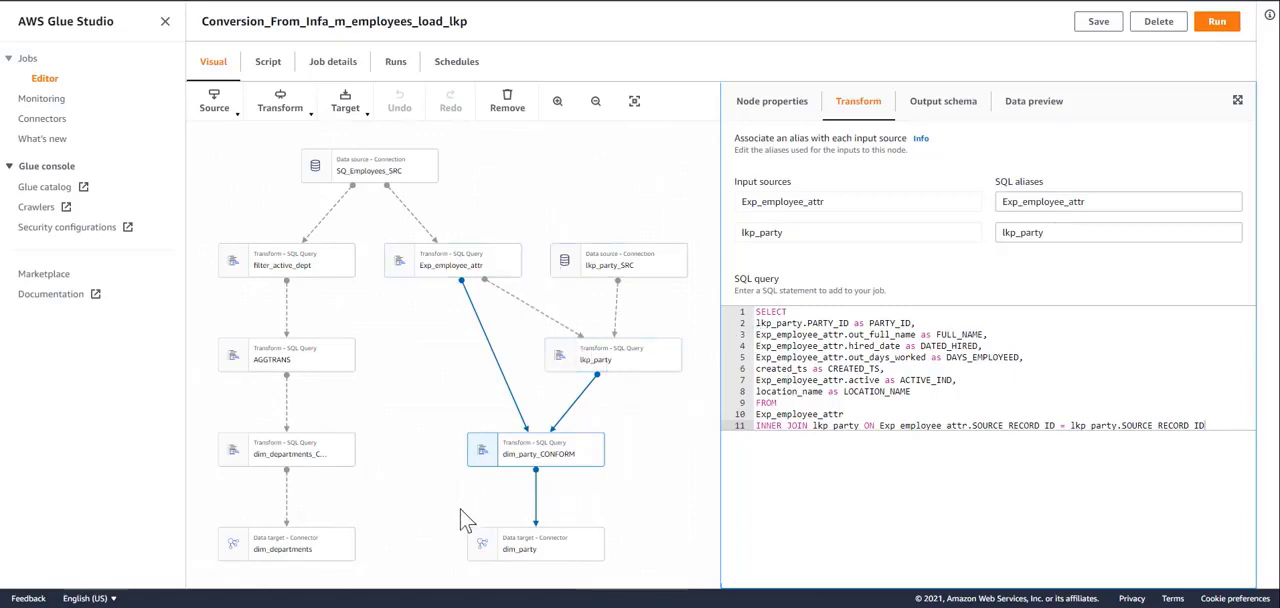
mouse_move(496, 484)
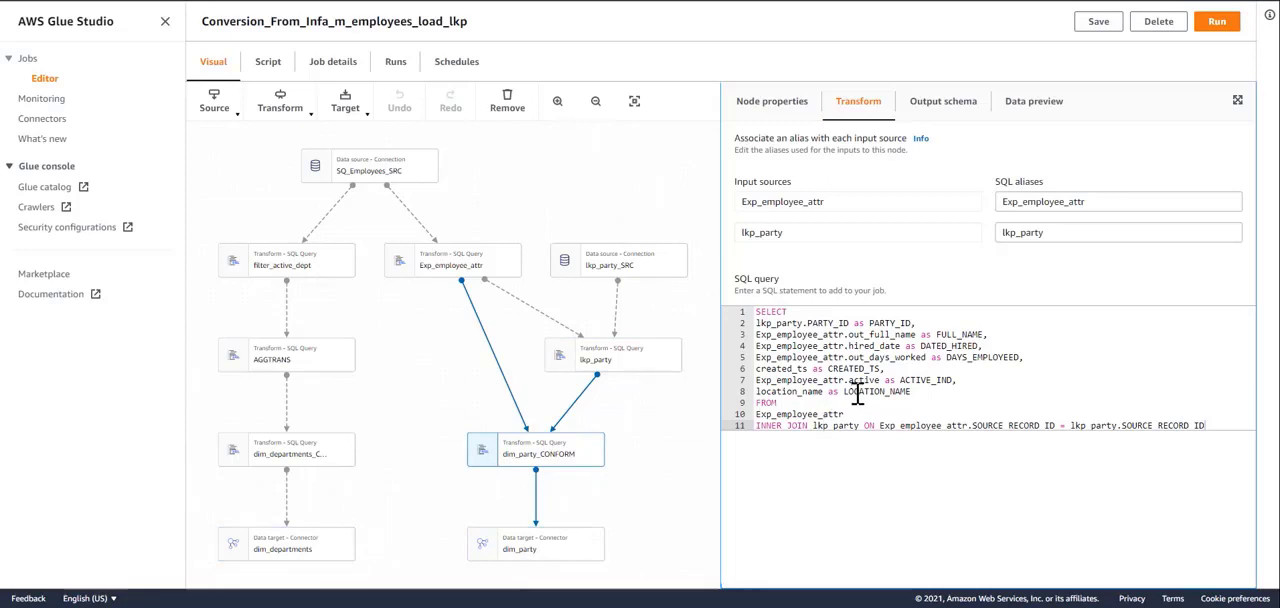
mouse_move(800, 396)
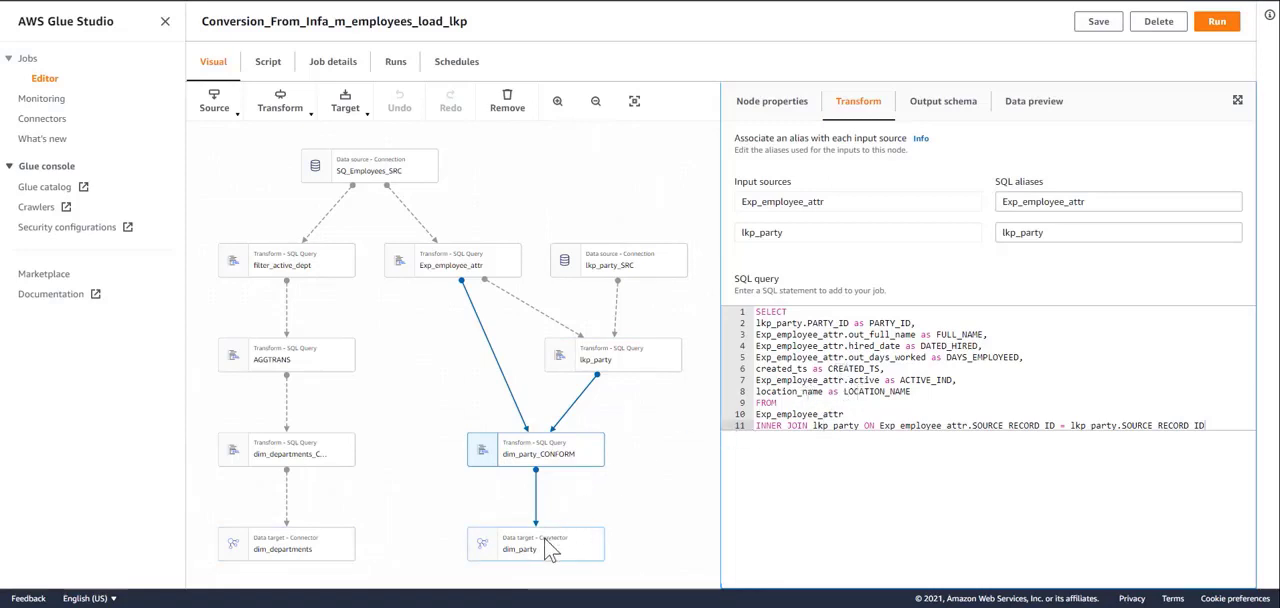
mouse_move(512, 402)
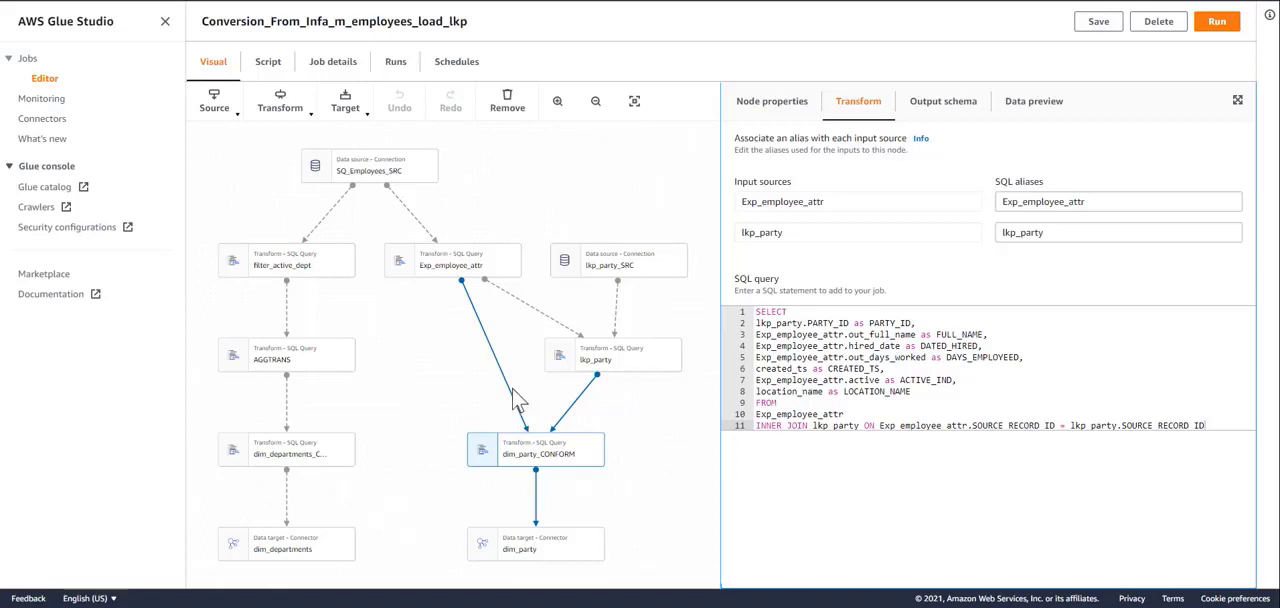
mouse_move(800, 392)
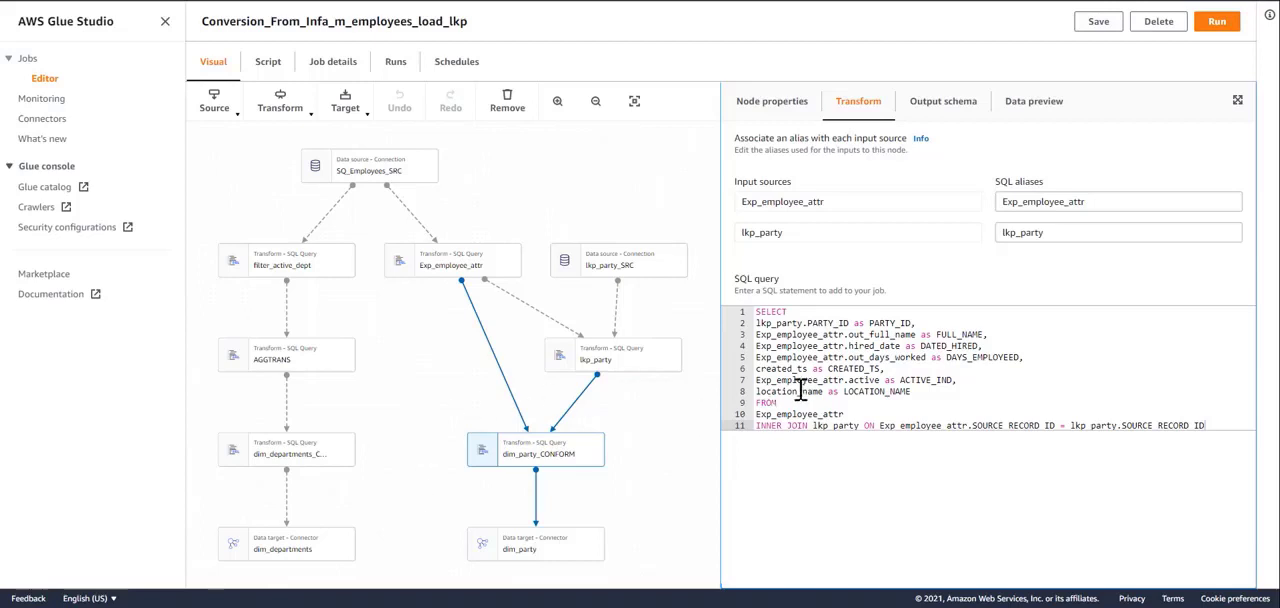
mouse_move(408, 228)
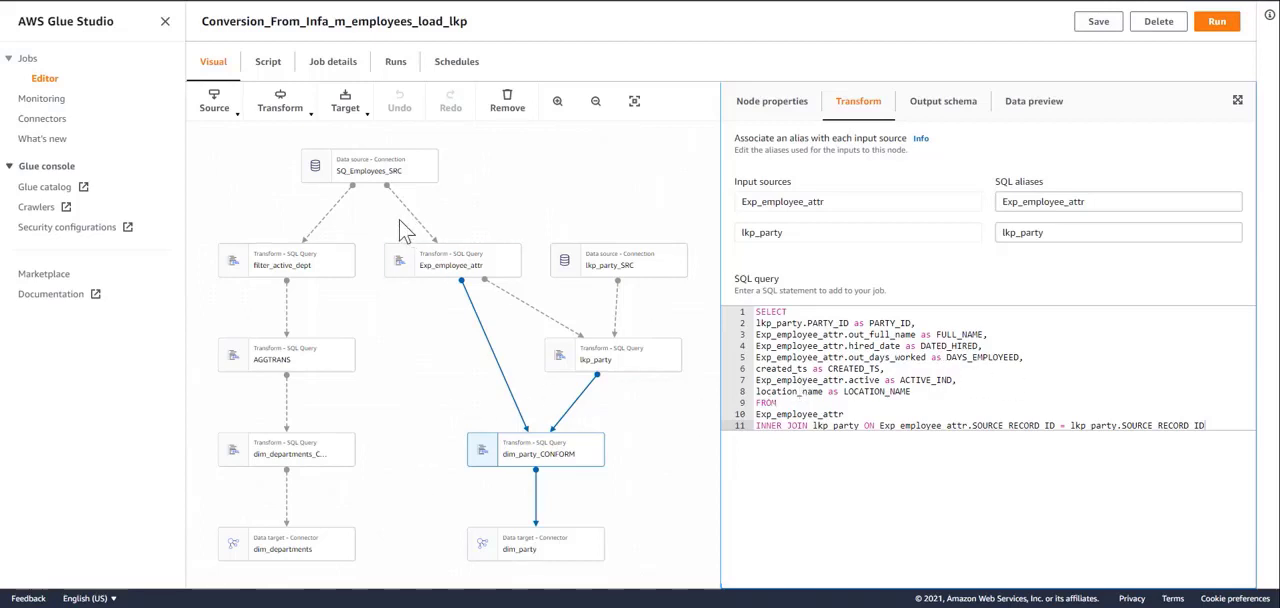
mouse_move(402, 228)
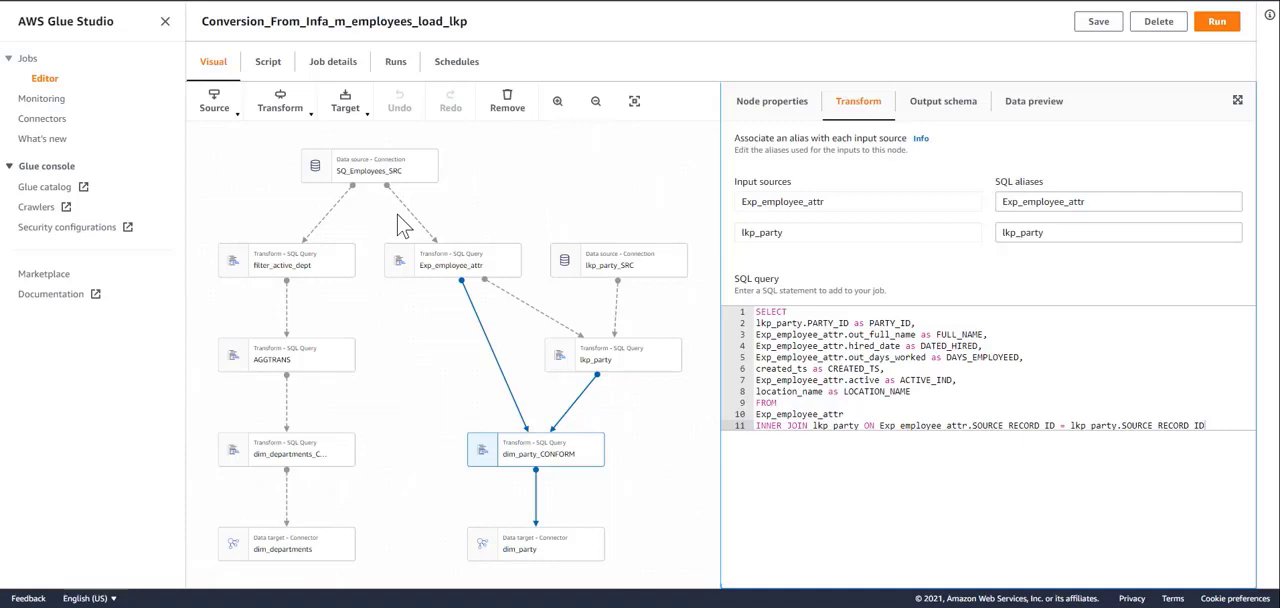
mouse_move(496, 214)
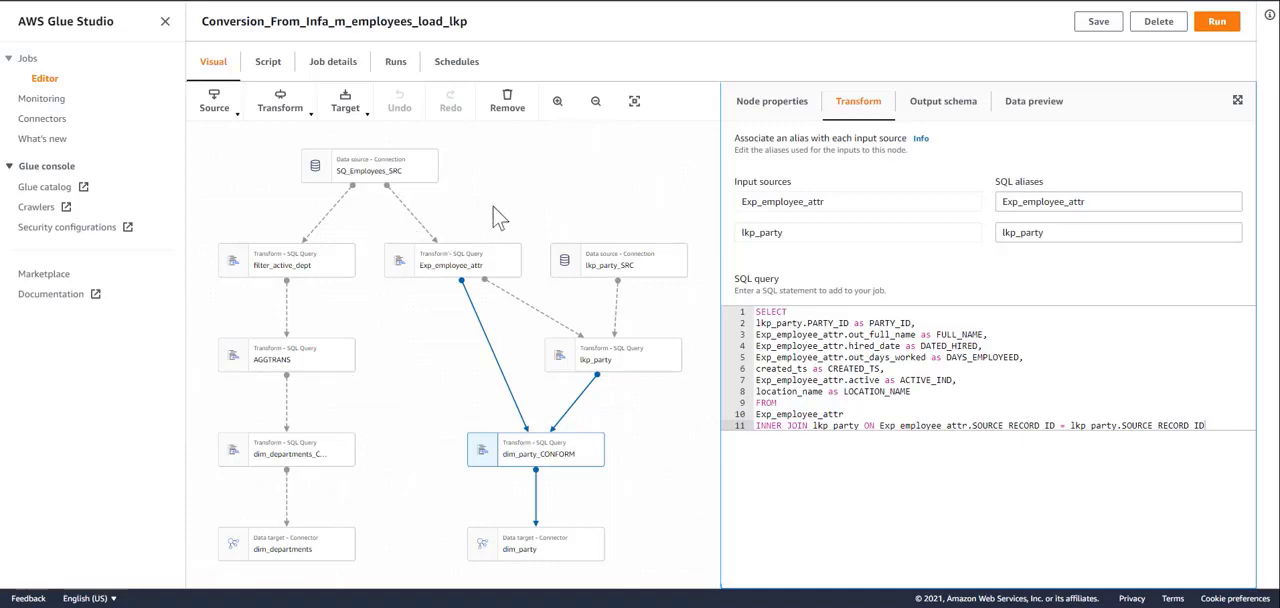
mouse_move(618, 190)
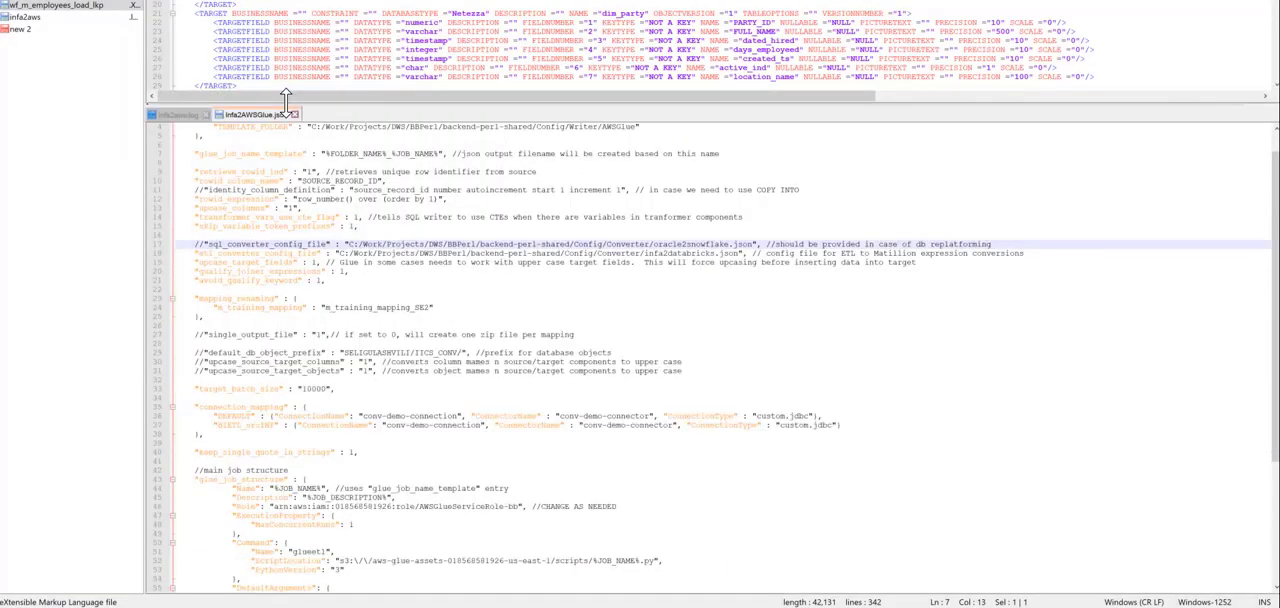
mouse_move(232, 234)
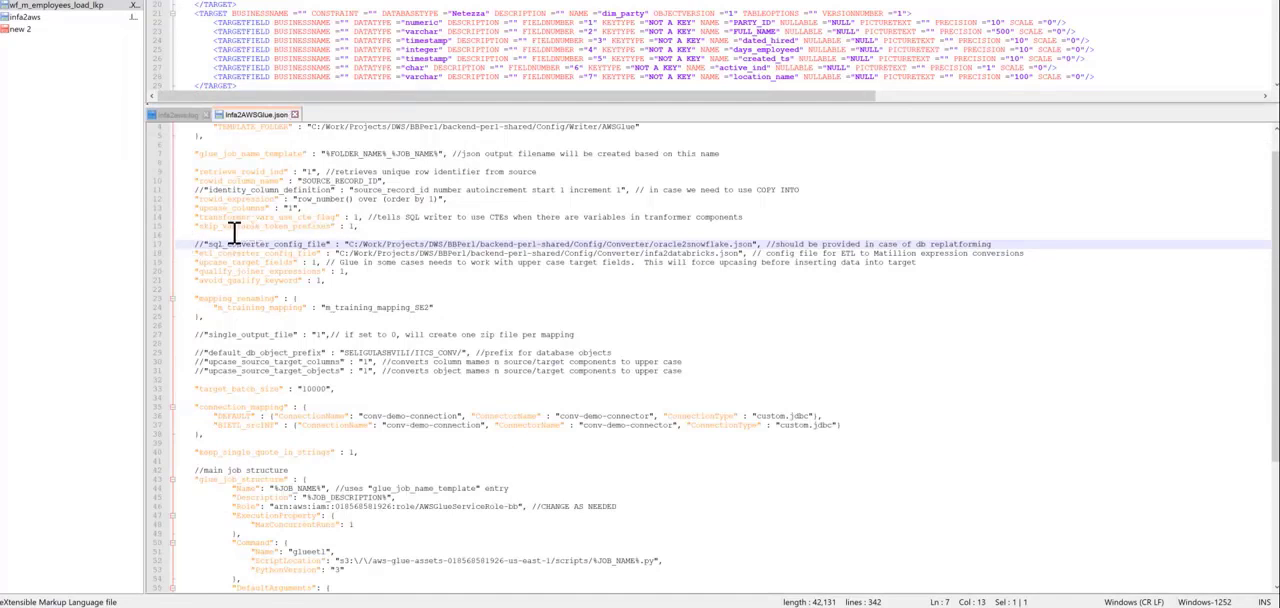
Scroll through the Glue writer config's connection mapping, job structure and default arguments
scroll("down", 3)
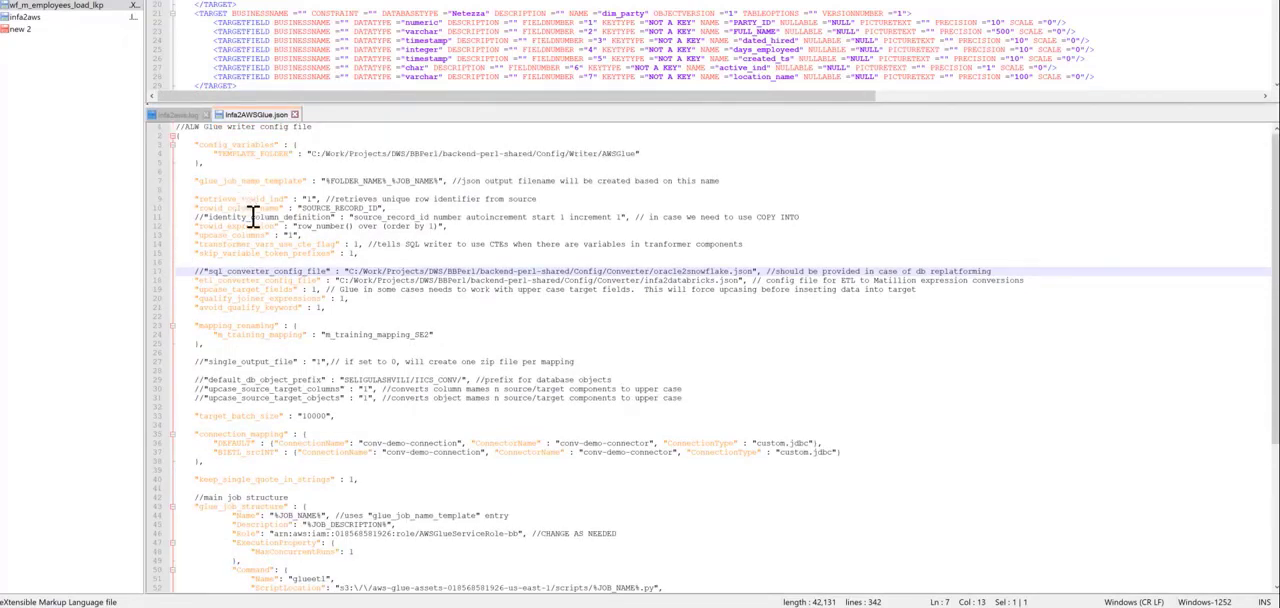
mouse_move(316, 184)
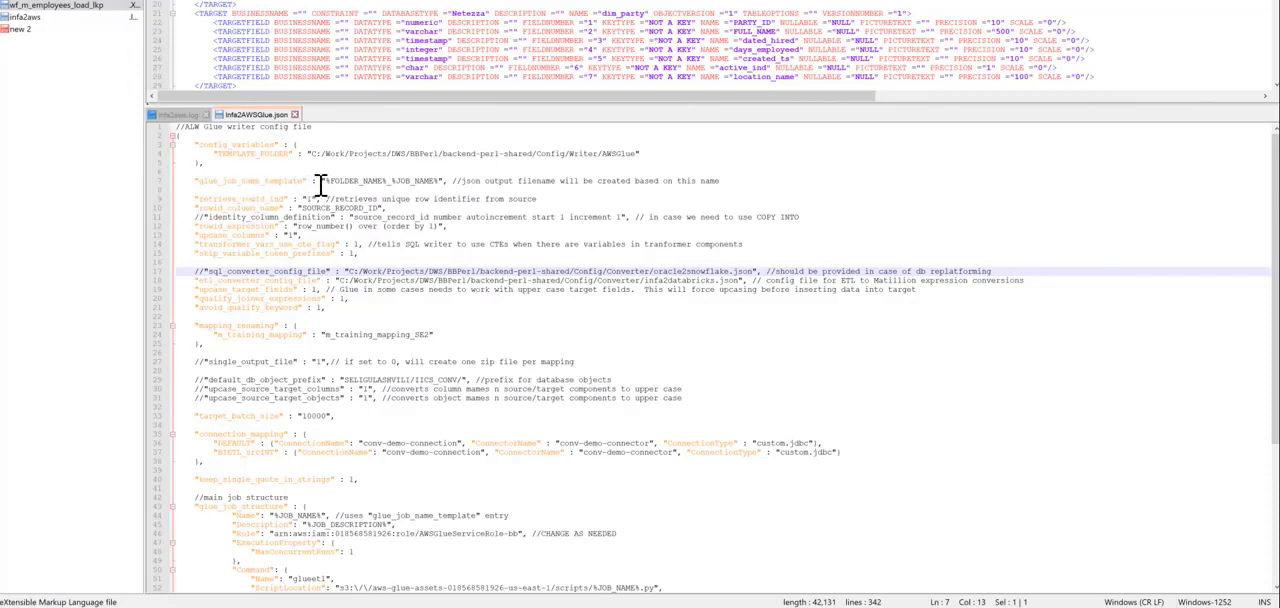
mouse_move(336, 180)
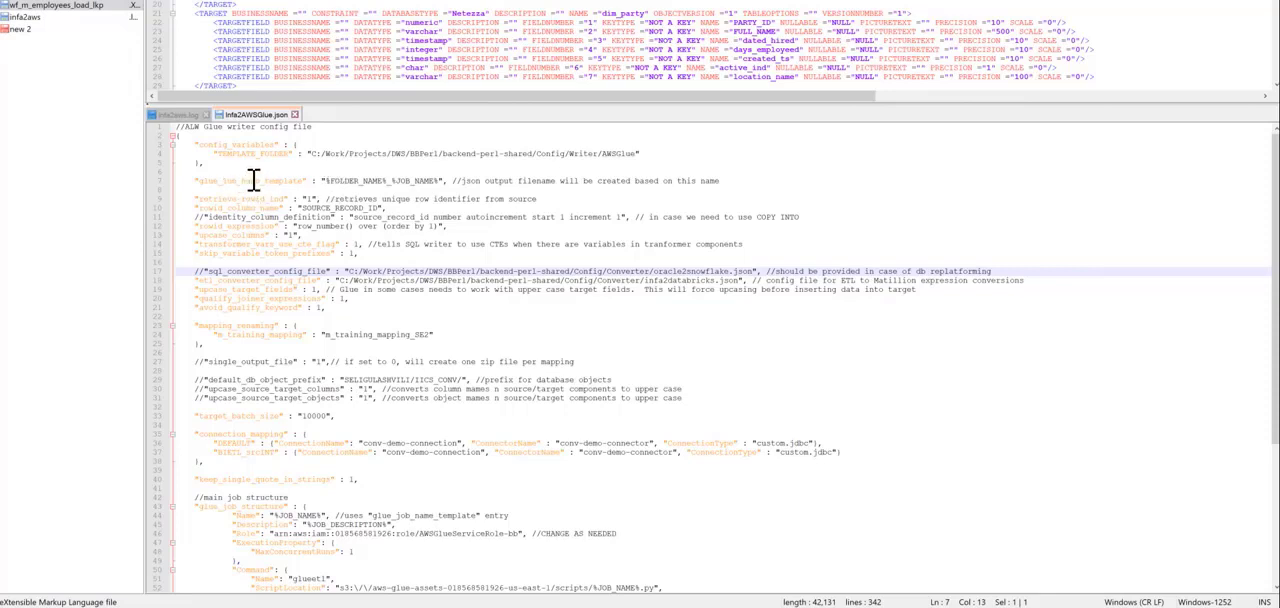
mouse_move(328, 182)
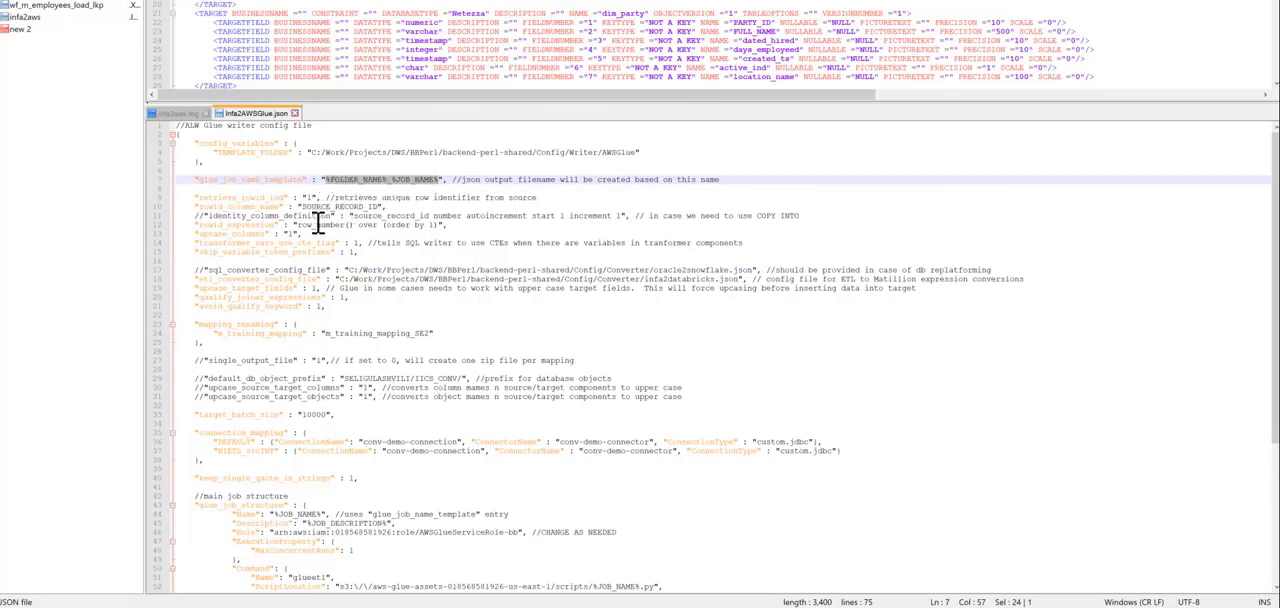
mouse_move(224, 270)
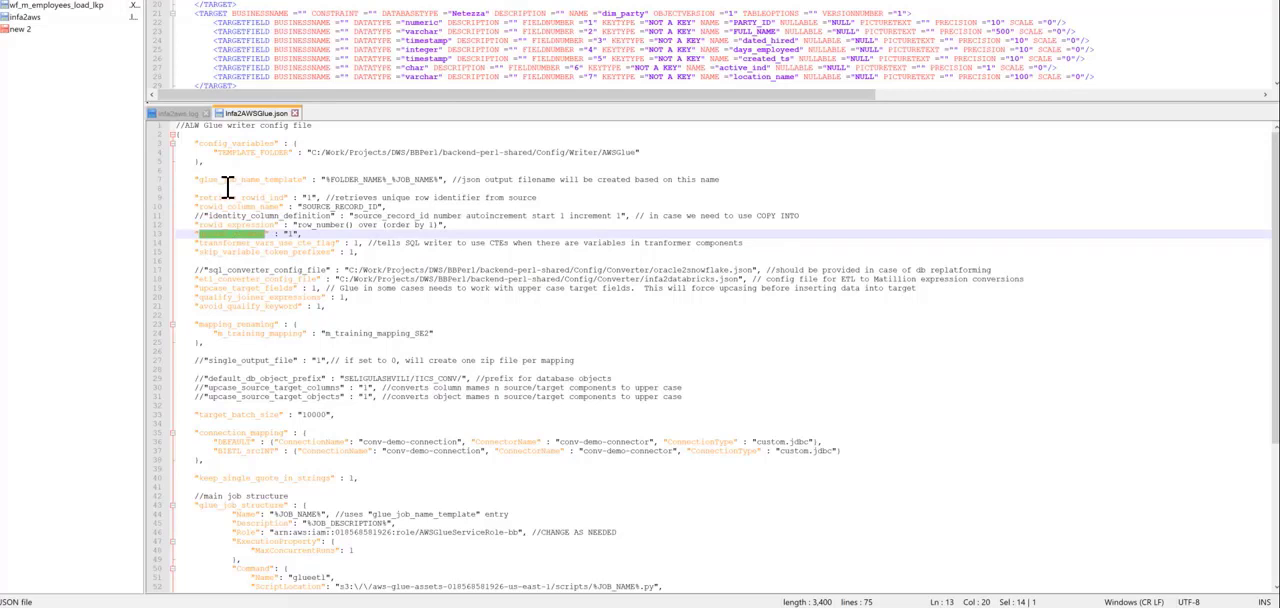
mouse_move(262, 320)
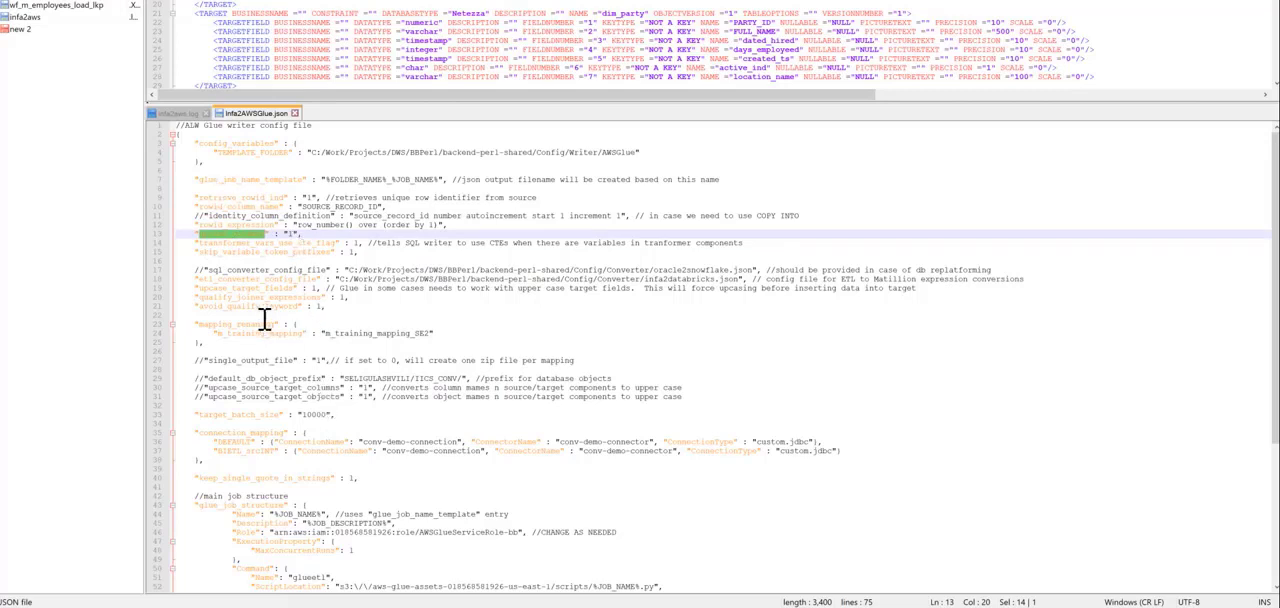
scroll("down", 3)
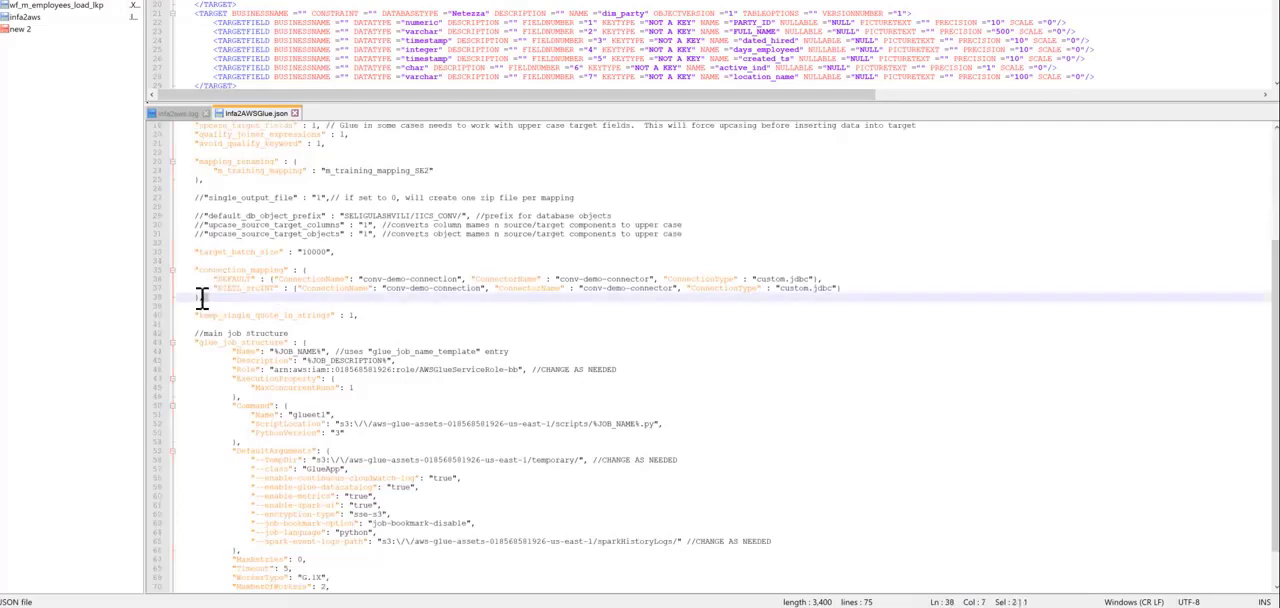
left_click_drag(196, 270, 844, 296)
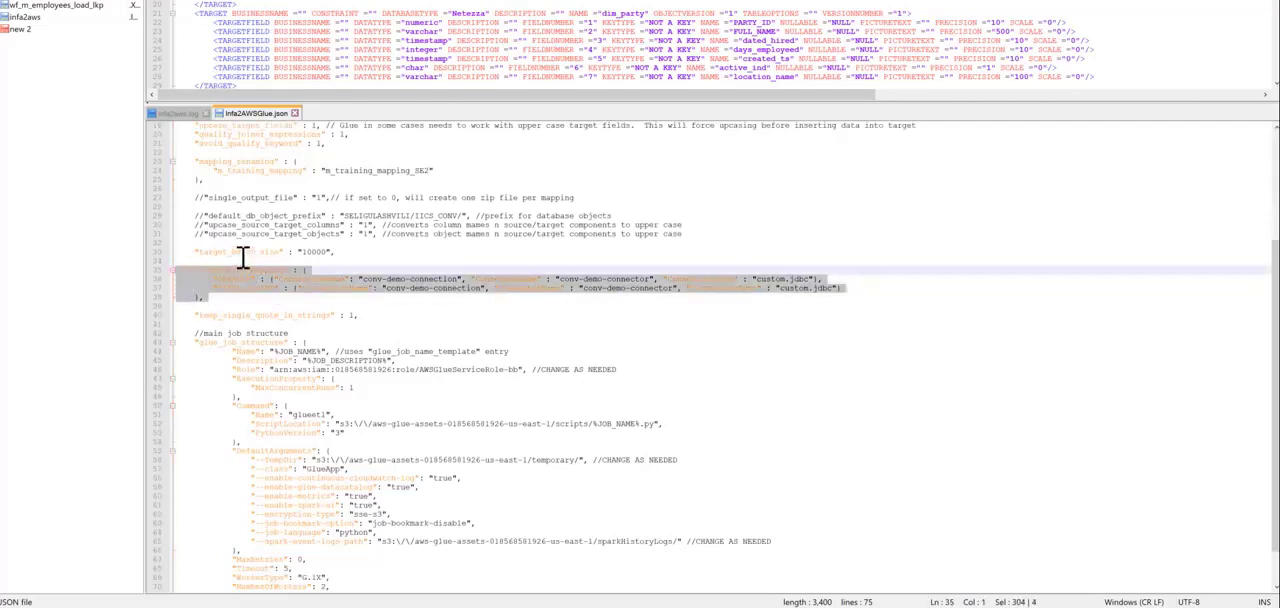
mouse_move(344, 278)
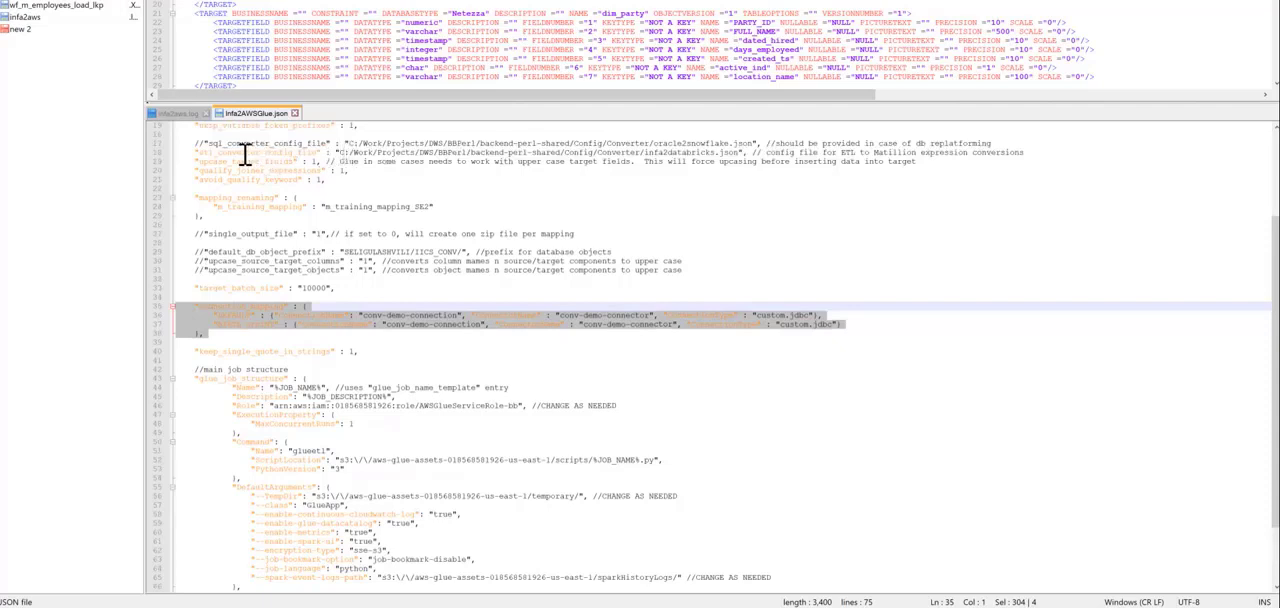
mouse_move(368, 152)
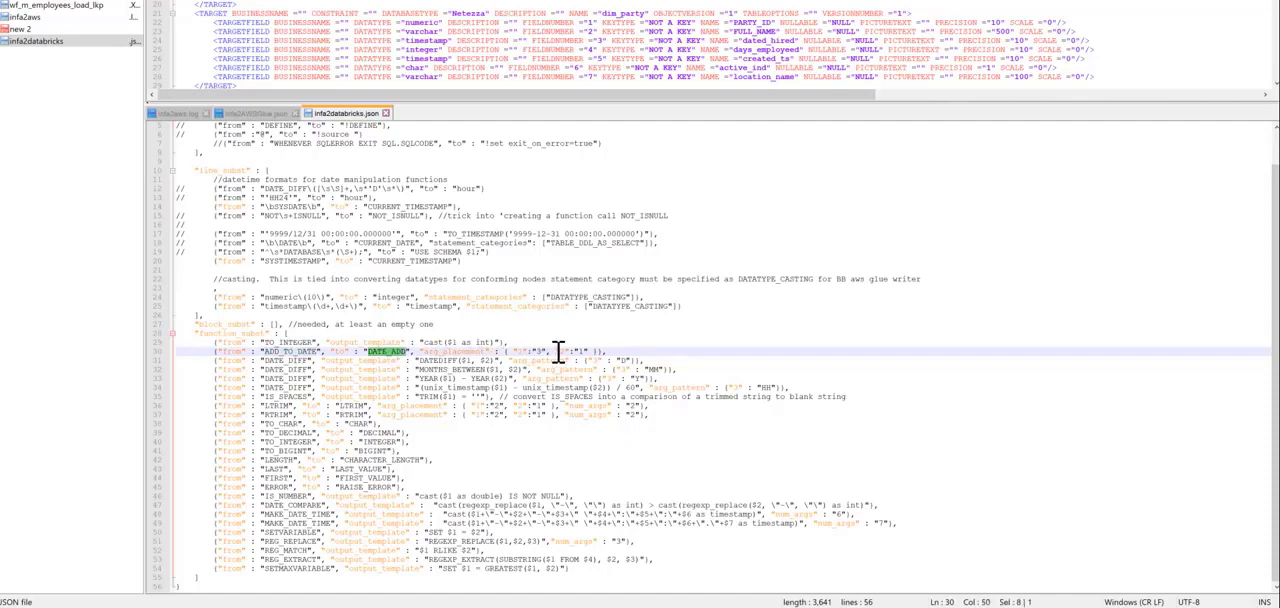
mouse_move(340, 360)
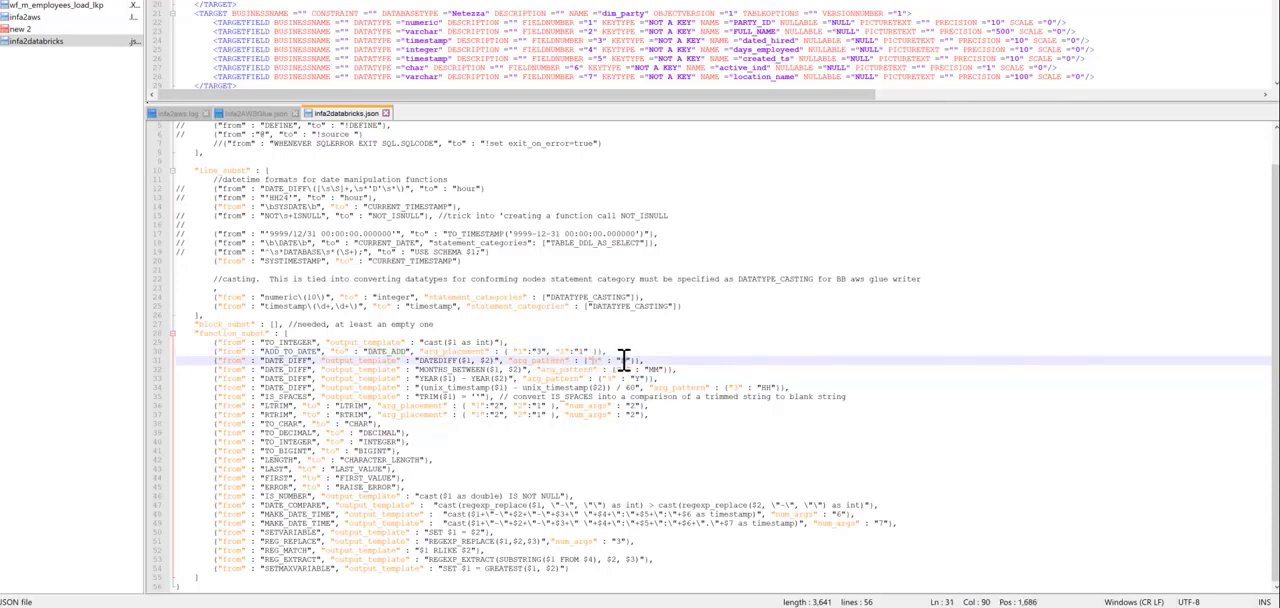
Review the converter config's function_map SQL function mapping entries
double_click(444, 360)
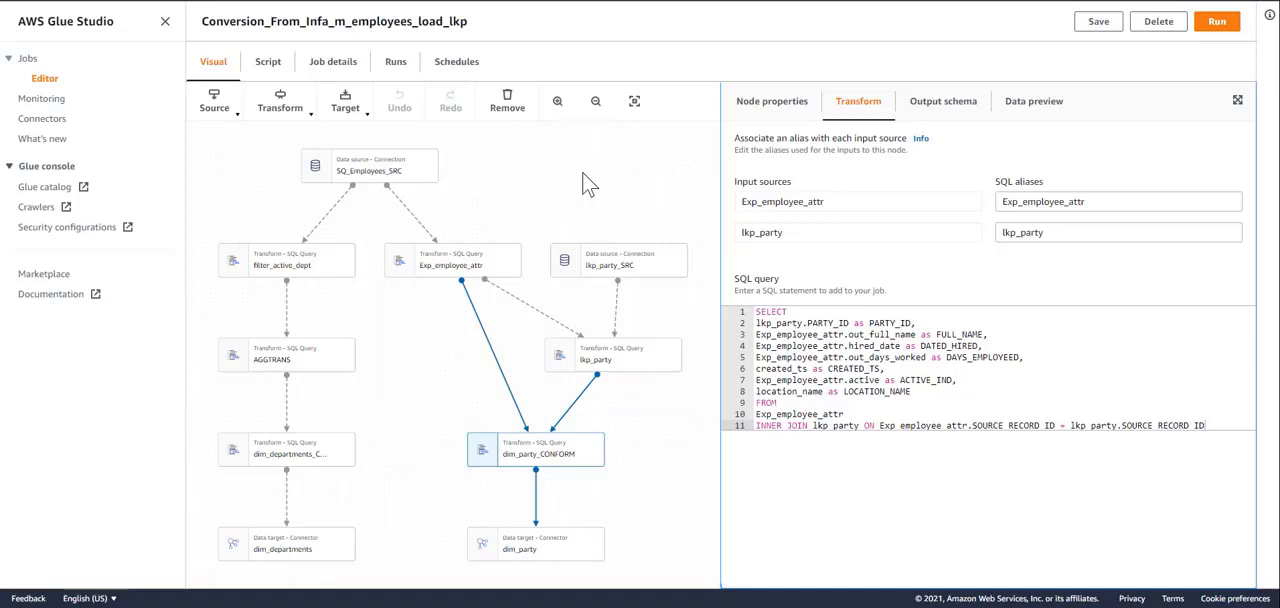
mouse_move(604, 160)
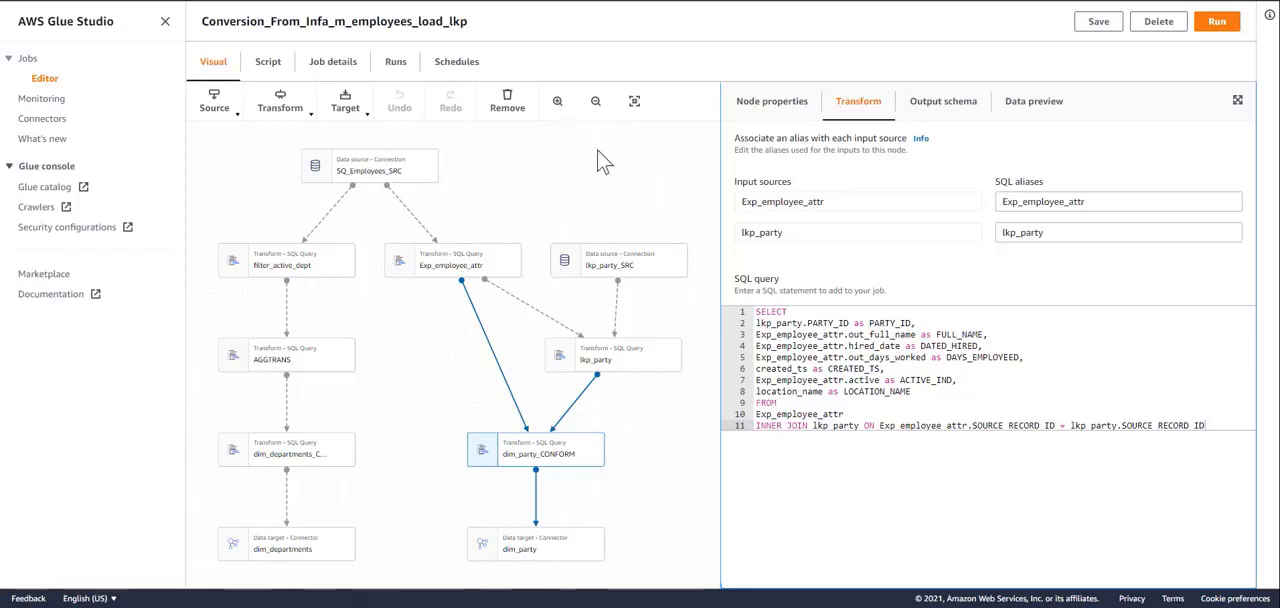
mouse_move(640, 64)
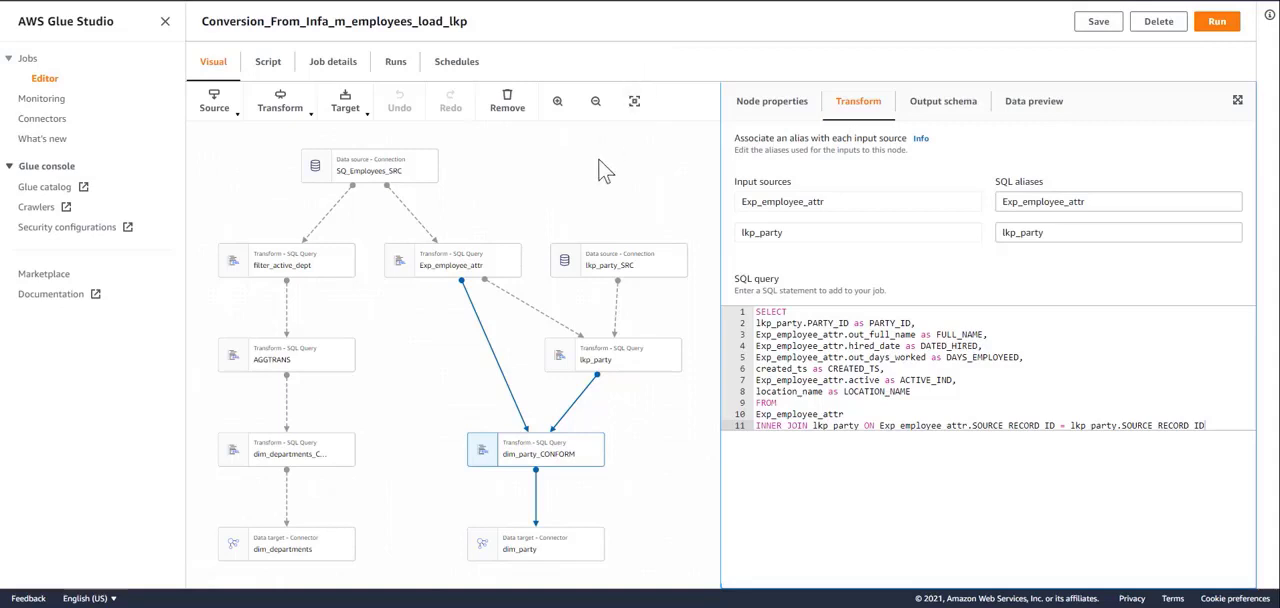
mouse_move(112, 128)
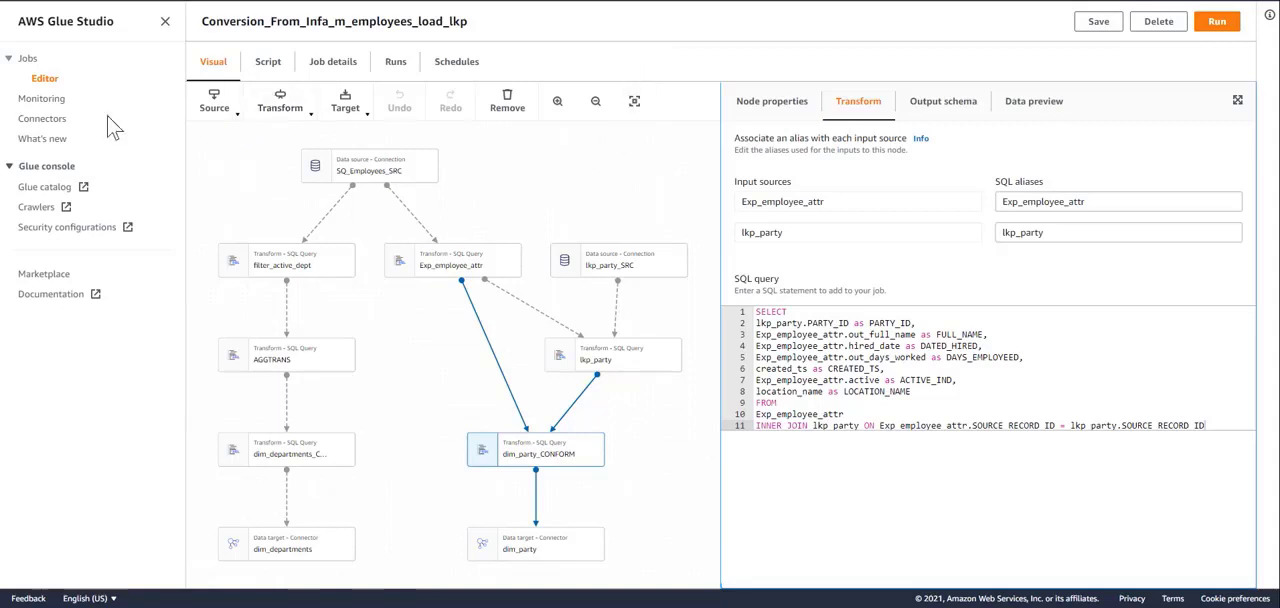